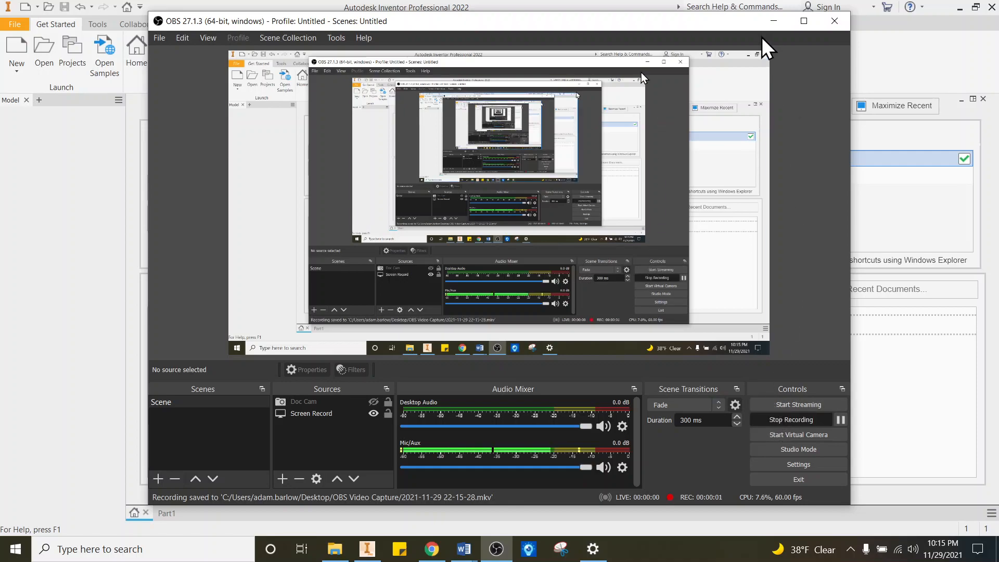
# Step: Minimize OBS Studio to reveal Inventor's start page with recent documents
pyautogui.click(833, 20)
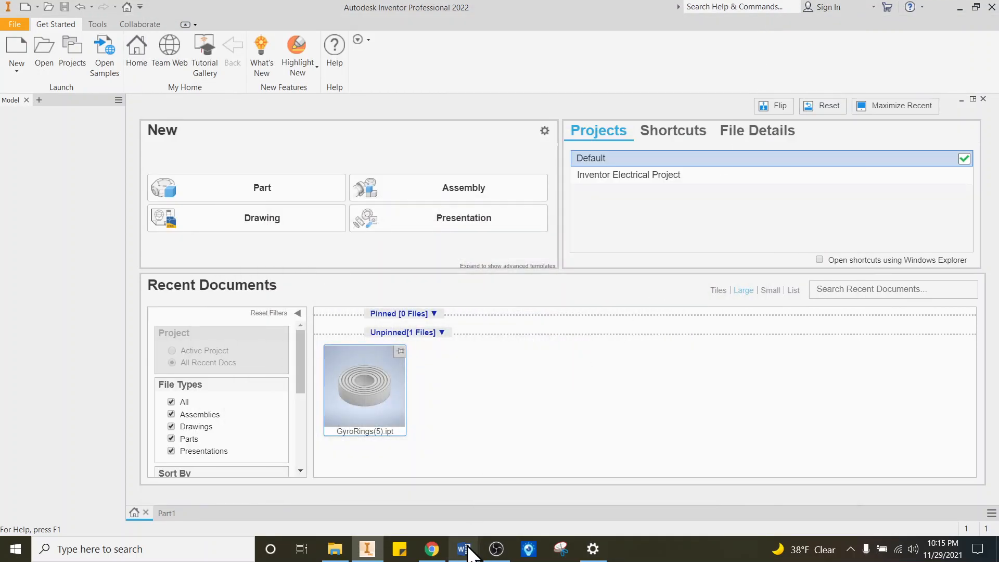
pyautogui.click(463, 548)
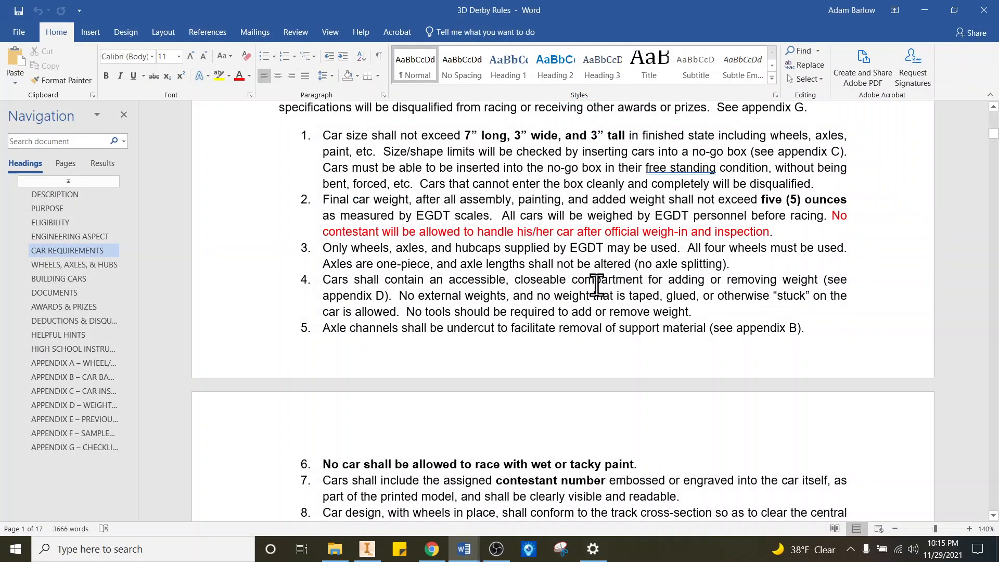
pyautogui.scroll(3)
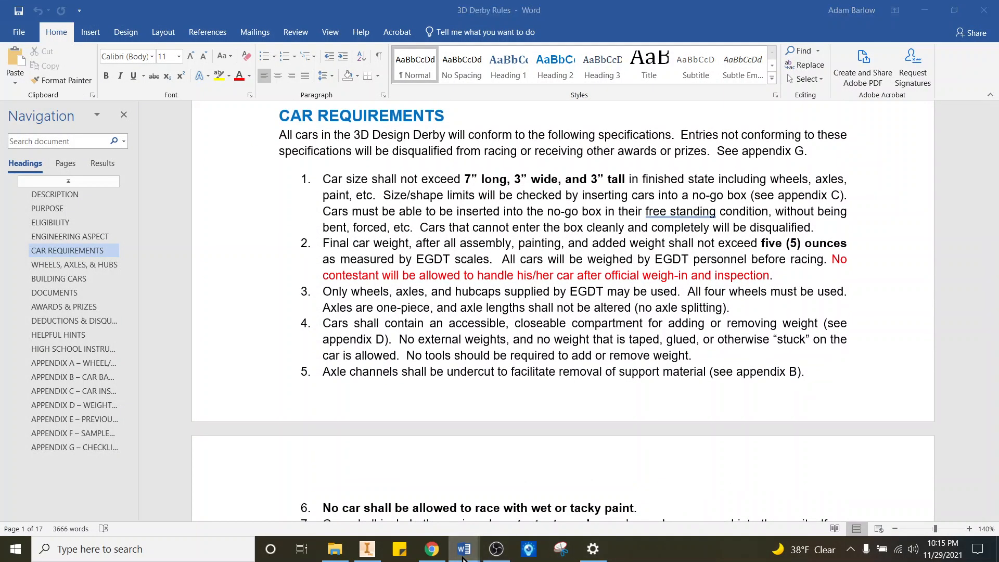
pyautogui.click(463, 548)
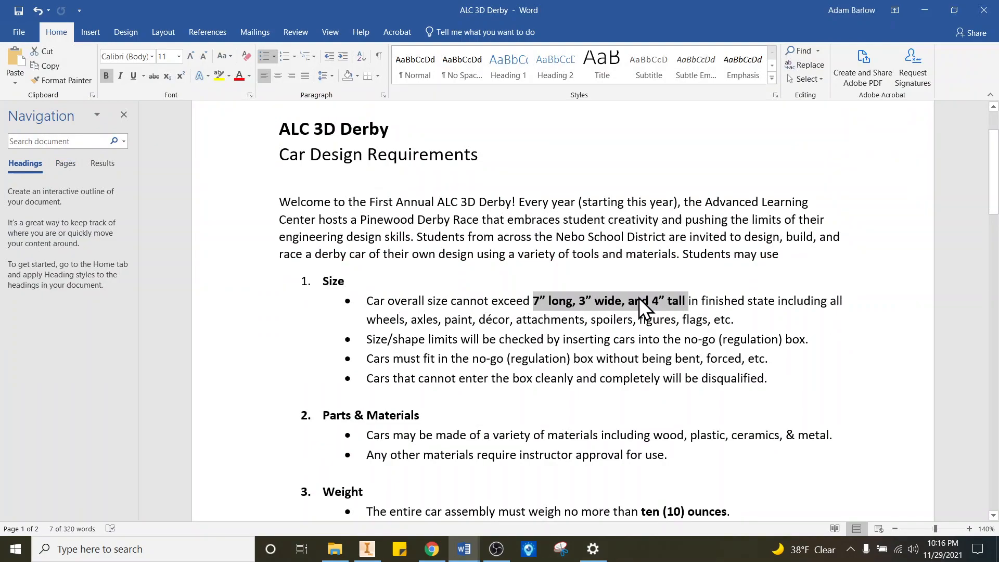
pyautogui.moveTo(618, 310)
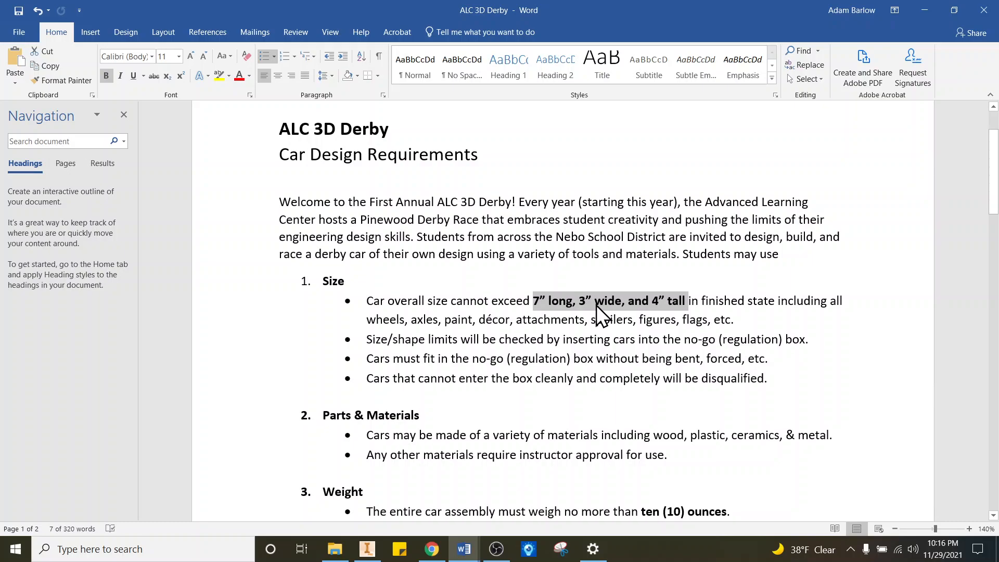
pyautogui.moveTo(610, 317)
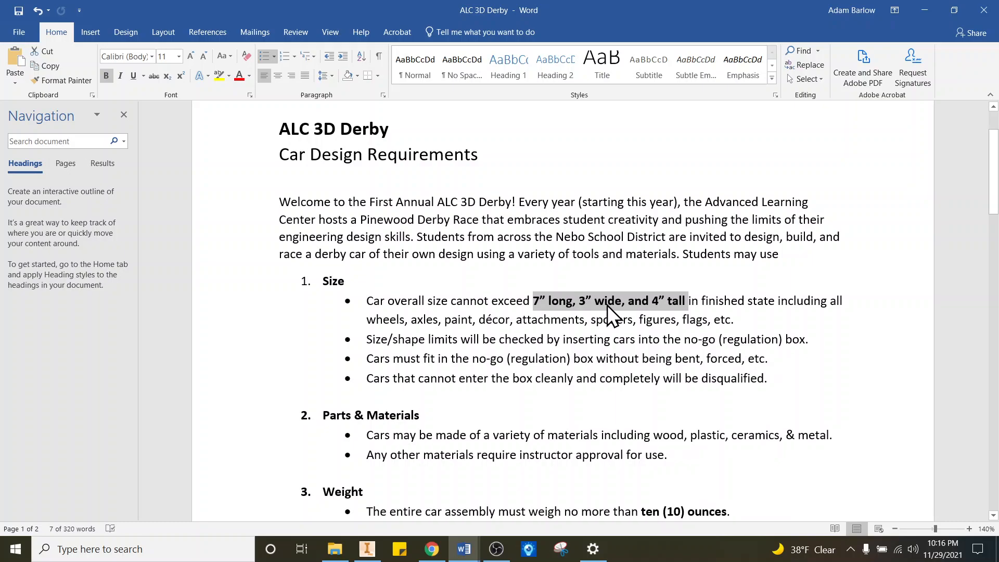
pyautogui.moveTo(539, 539)
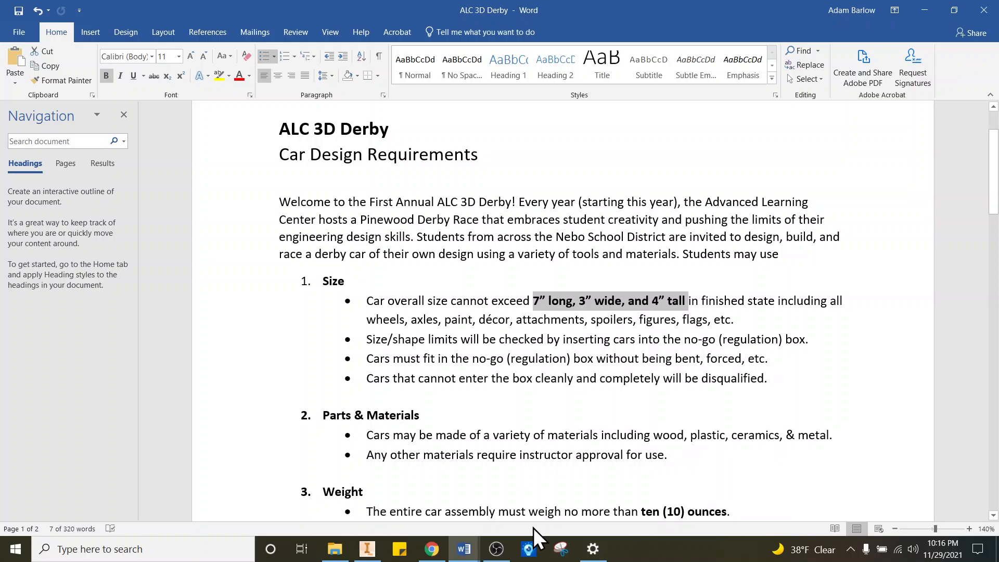
pyautogui.moveTo(431, 548)
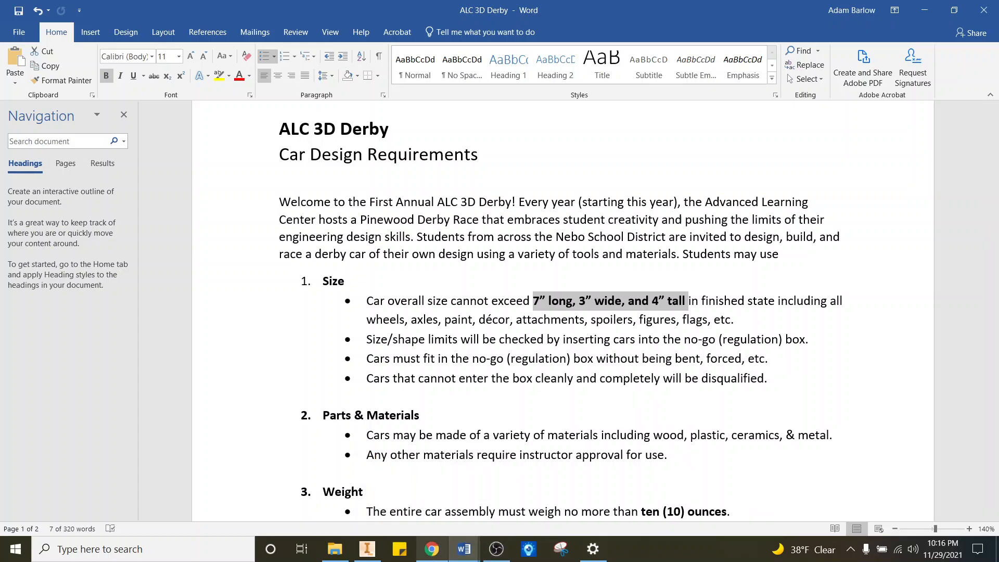
pyautogui.moveTo(432, 548)
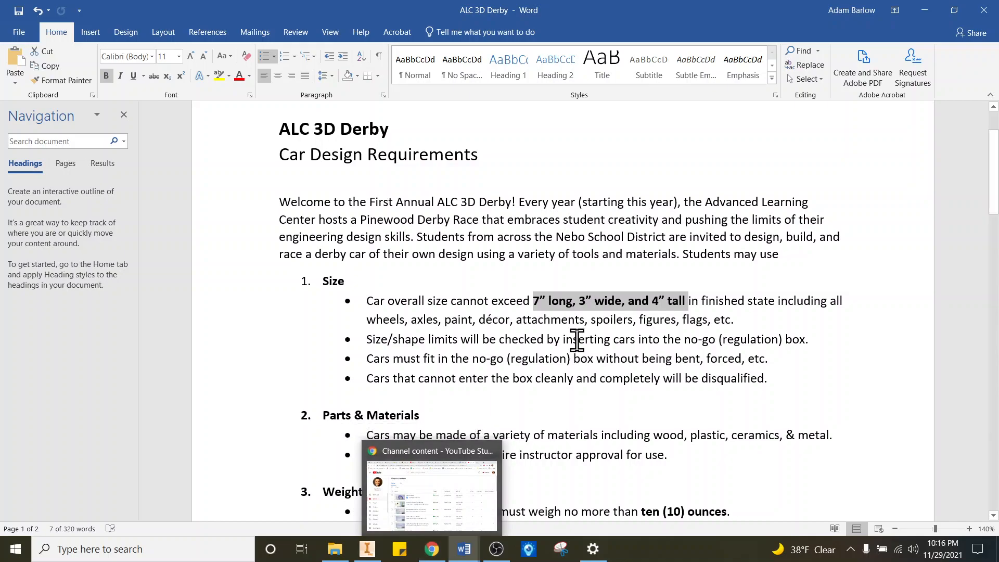
pyautogui.moveTo(431, 548)
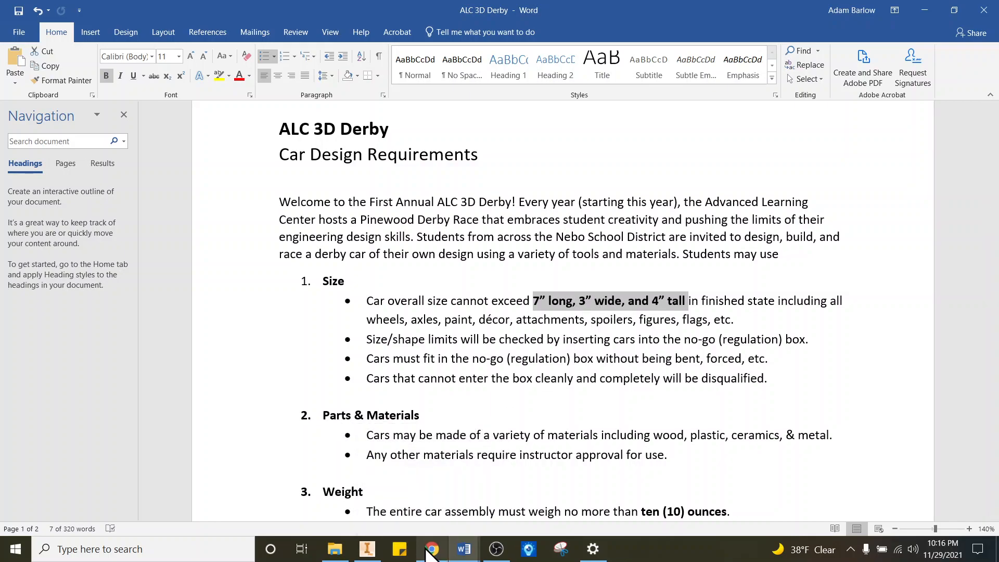
pyautogui.click(431, 548)
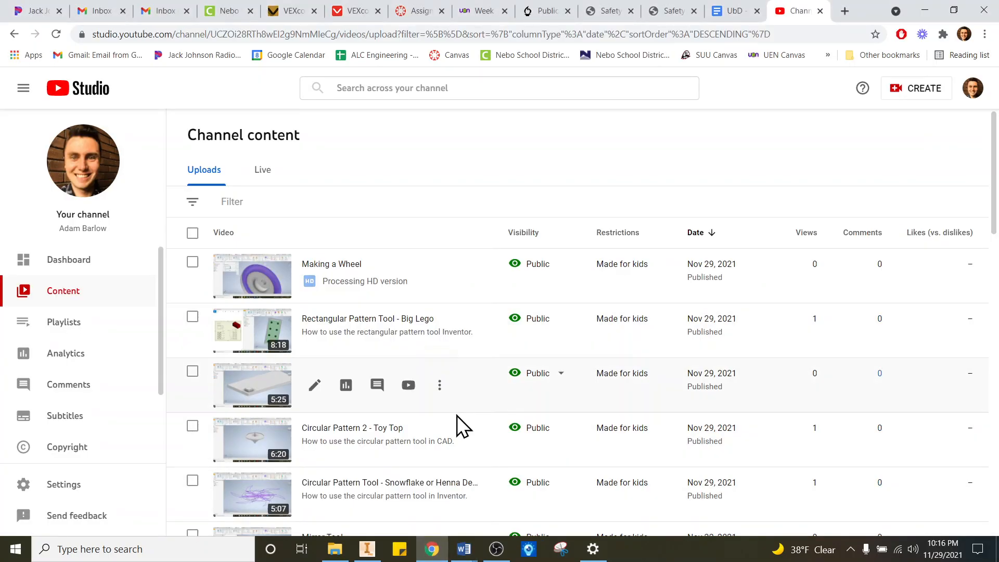
pyautogui.click(367, 548)
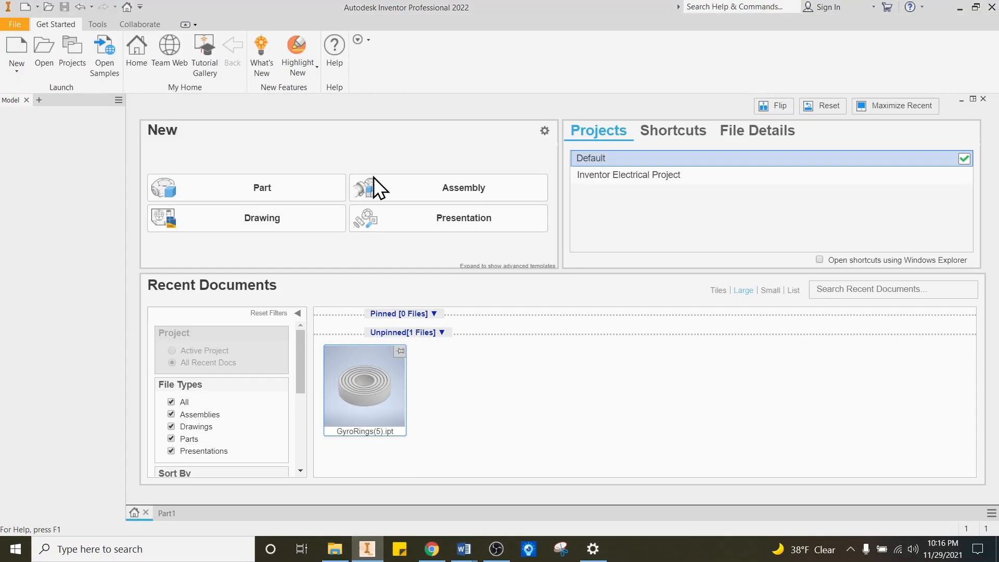
# Step: Create a new part file, Part2, and start a 2D sketch on the XY plane
pyautogui.click(262, 188)
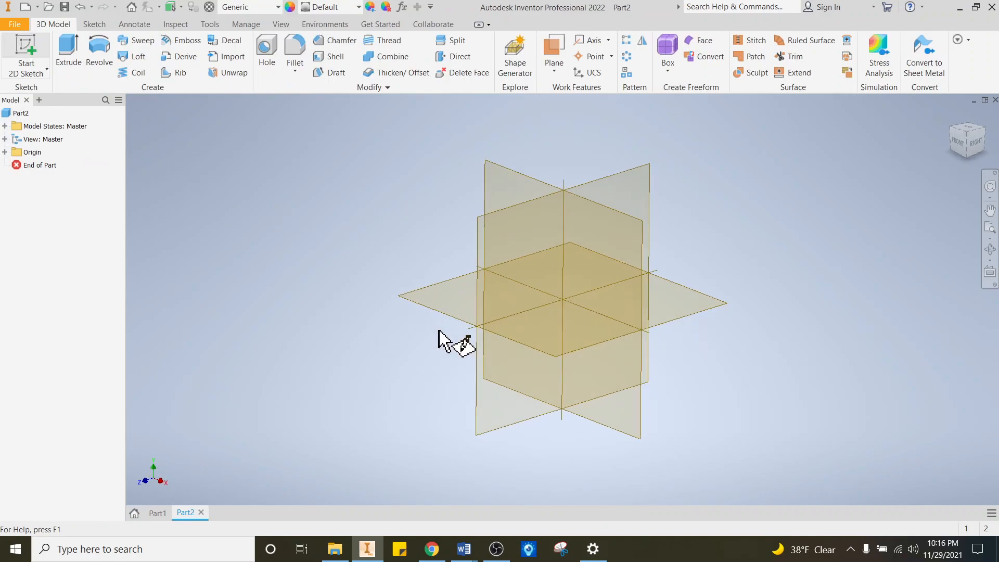
pyautogui.click(26, 59)
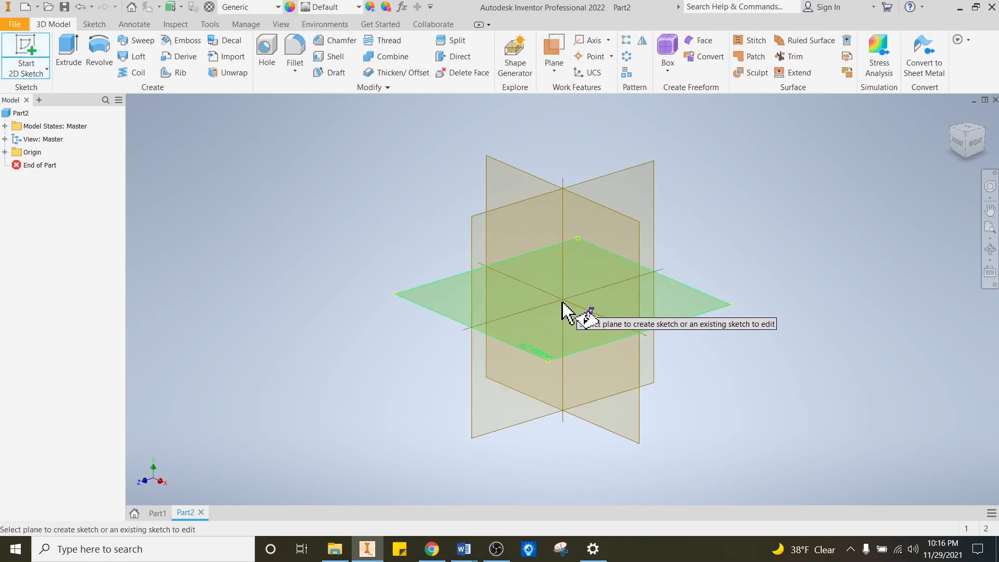
pyautogui.moveTo(618, 309)
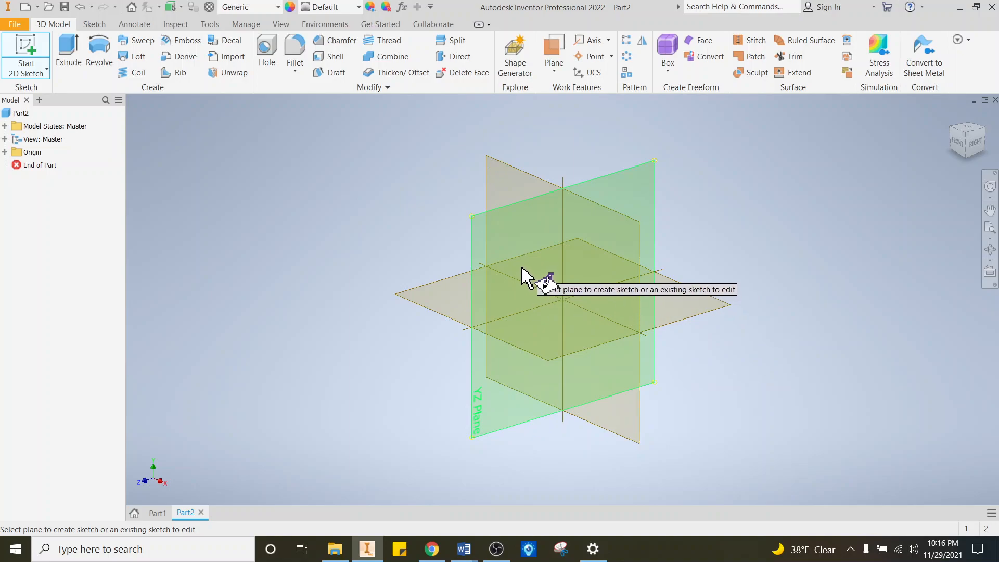
pyautogui.moveTo(589, 271)
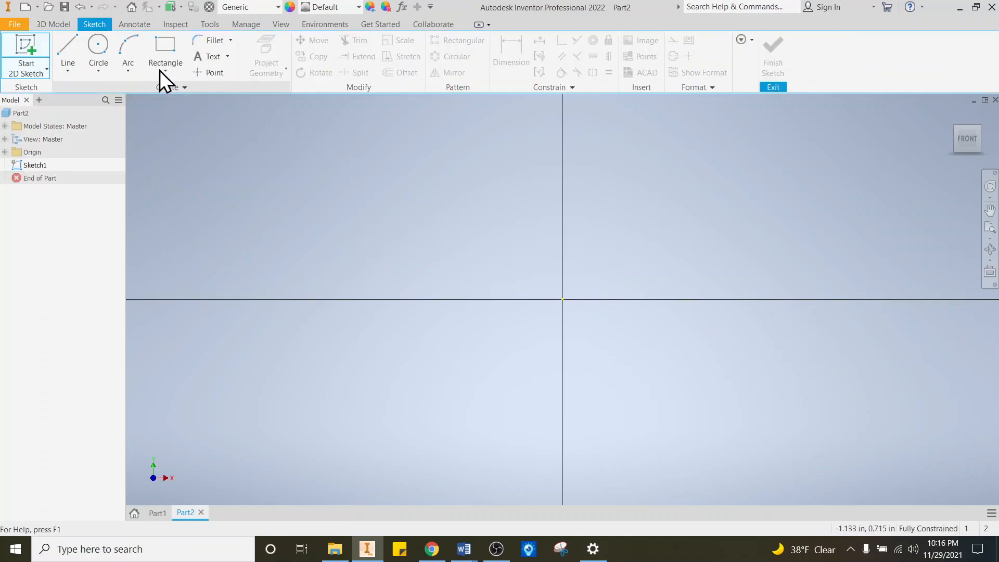
# Step: Draw a 6.000 by 2.000 rectangle from the origin and delete the 7-inch rectangle
pyautogui.click(165, 51)
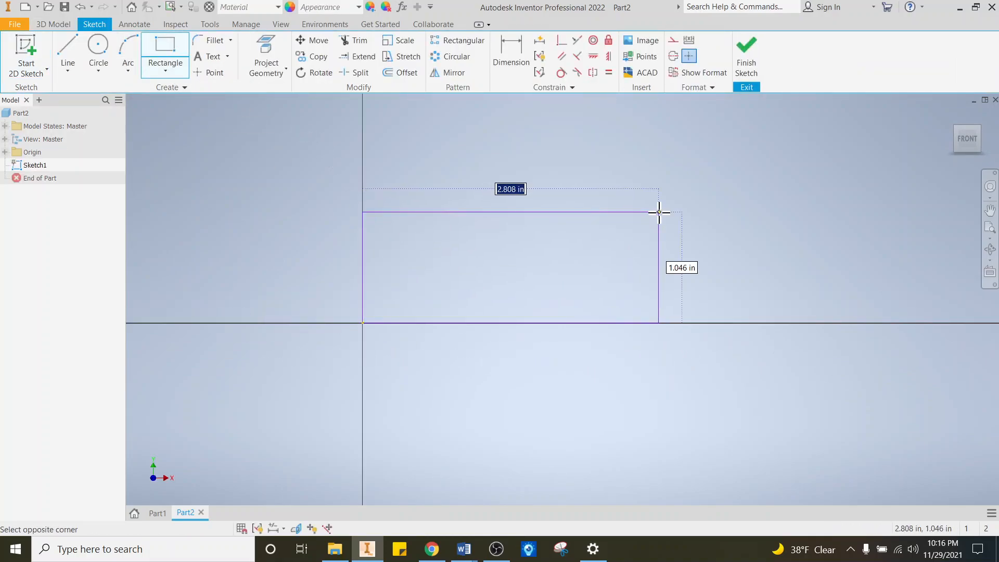
pyautogui.moveTo(730, 194)
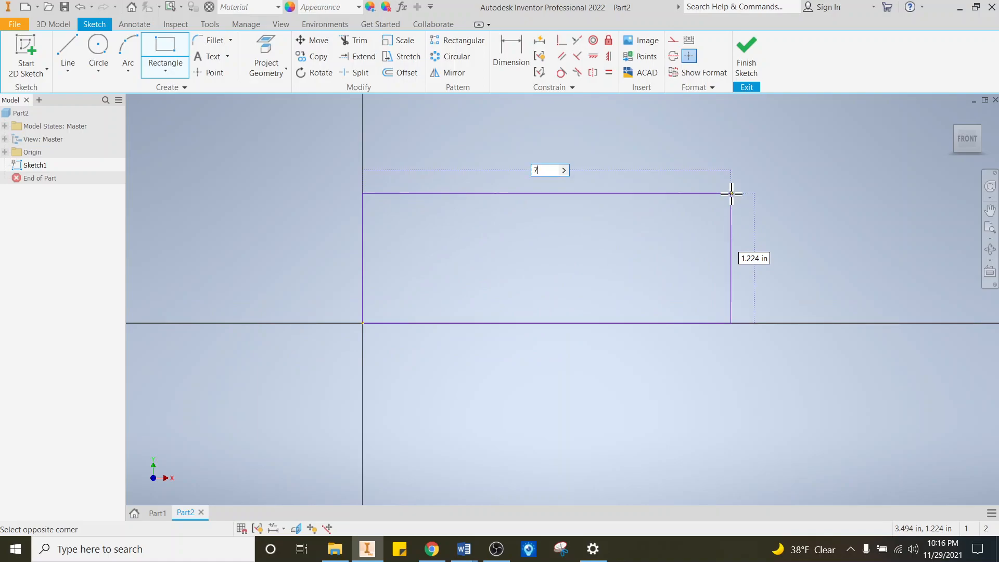
pyautogui.write('7')
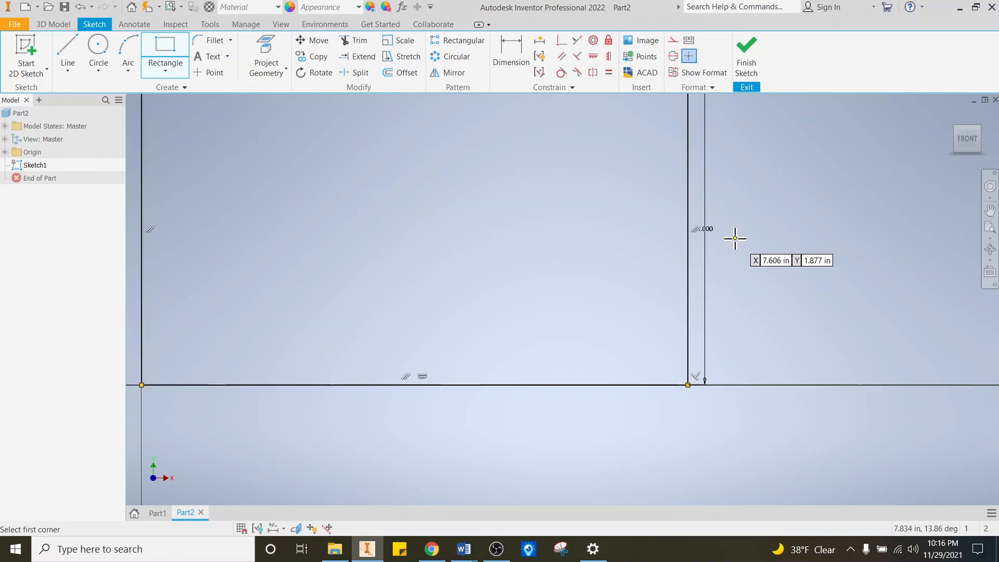
pyautogui.click(382, 327)
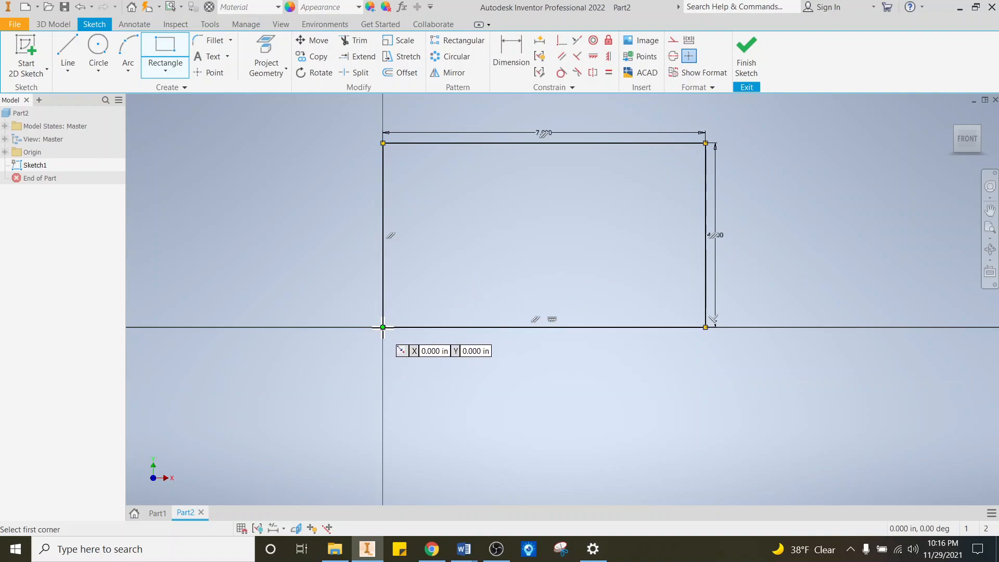
pyautogui.click(383, 327)
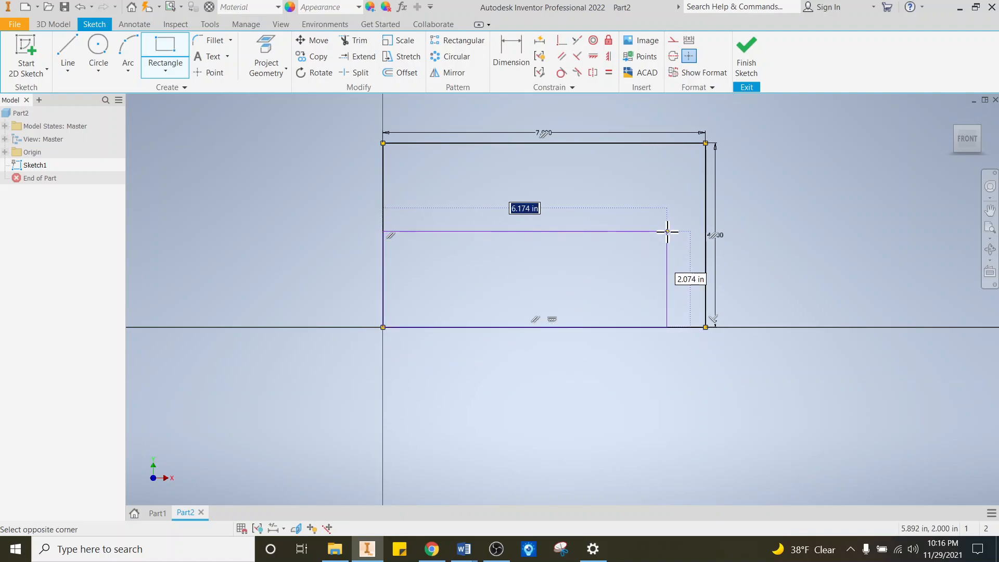
pyautogui.moveTo(661, 231)
pyautogui.write('6.000')
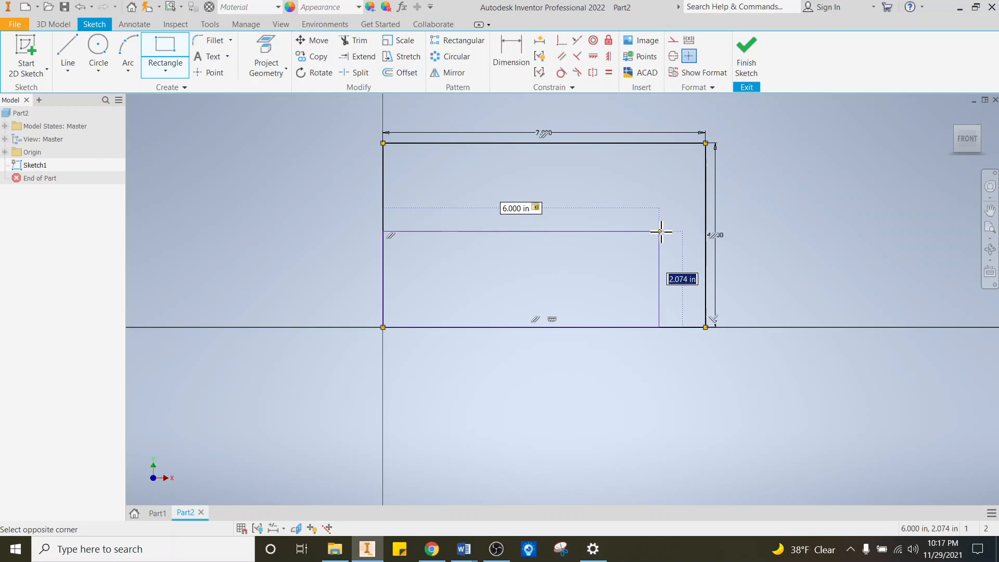
pyautogui.click(659, 235)
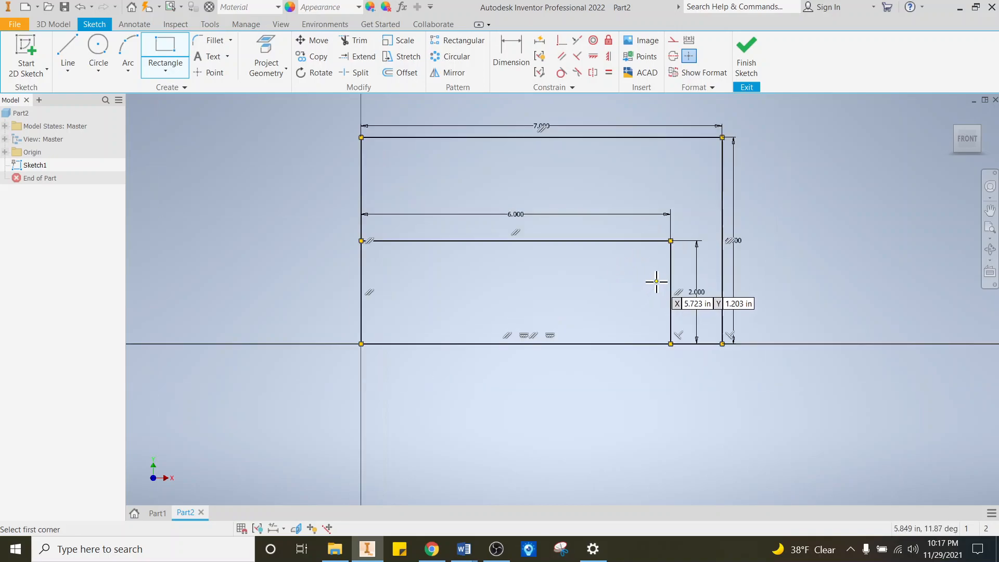
pyautogui.moveTo(505, 127)
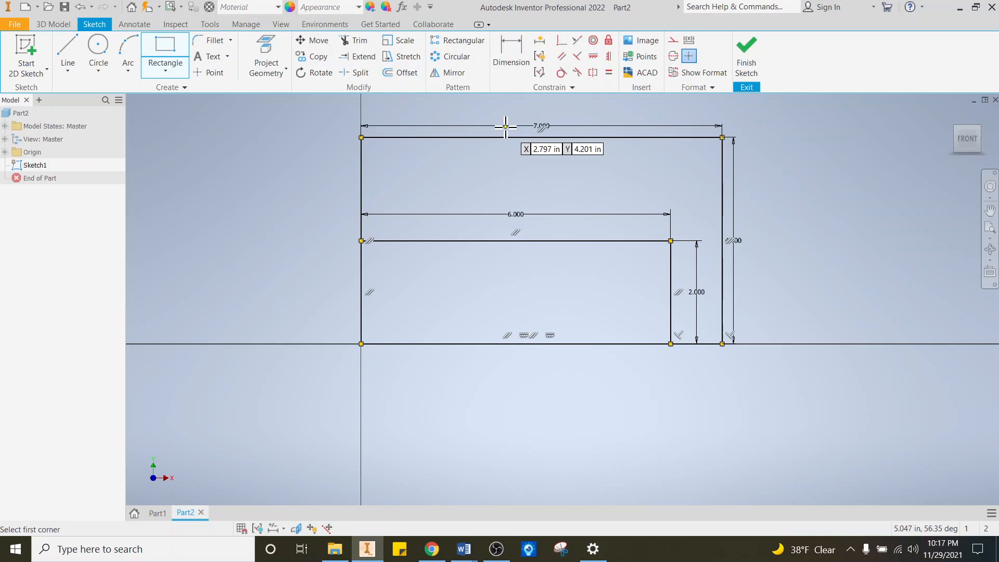
pyautogui.click(359, 40)
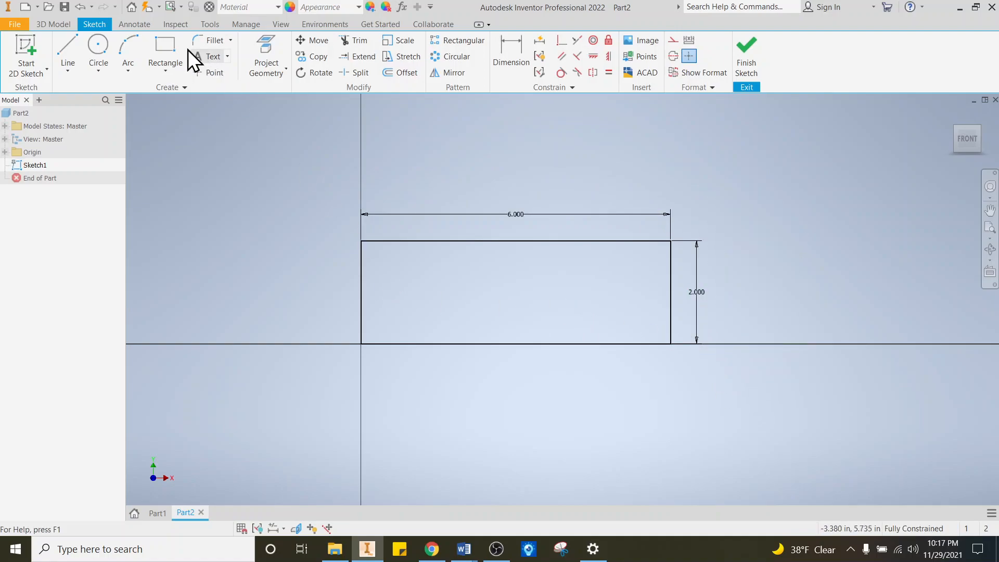
# Step: Draw angled line chains from the side edges to the top edge for nose, windshield and rear
pyautogui.click(67, 54)
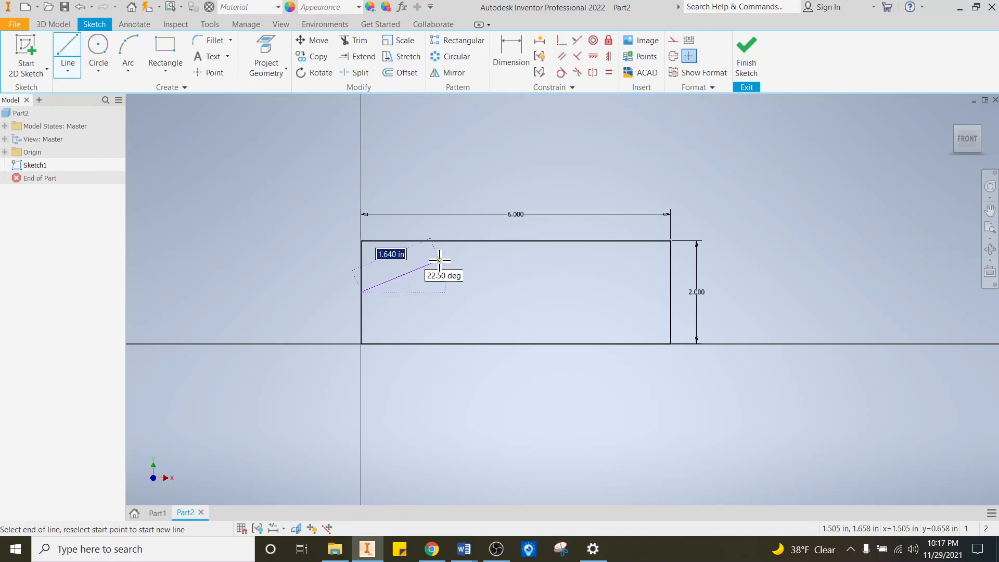
pyautogui.moveTo(475, 277)
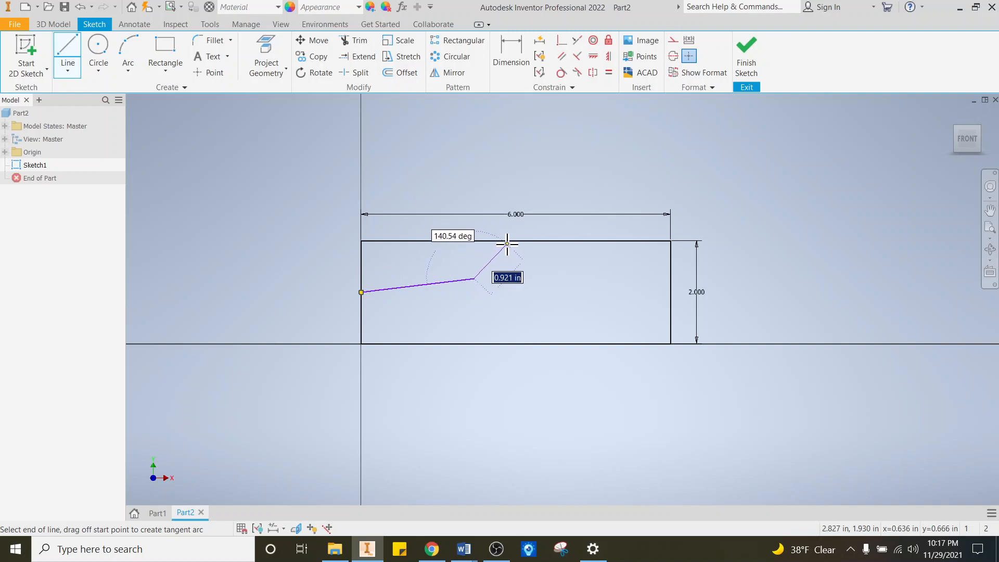
pyautogui.click(508, 241)
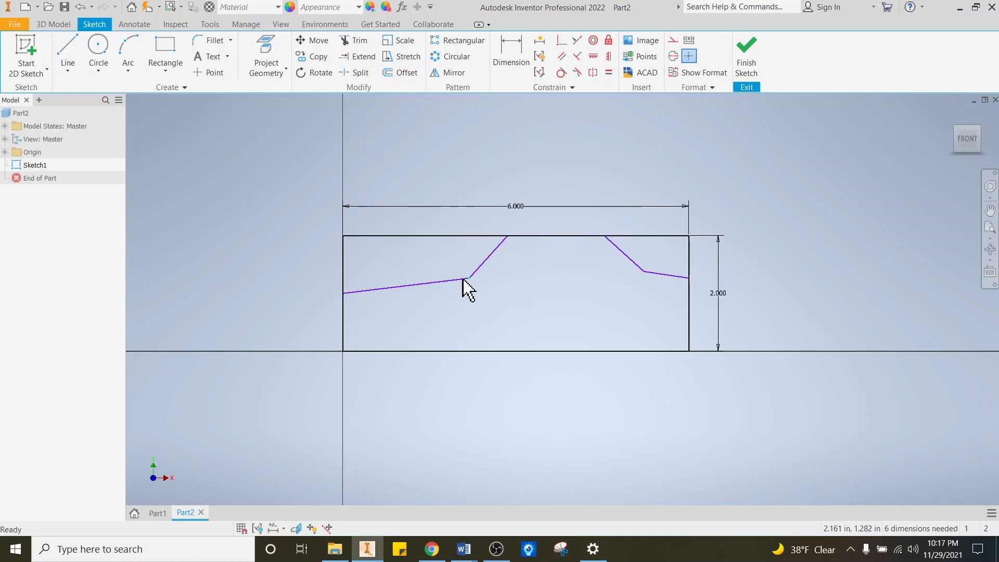
pyautogui.click(516, 238)
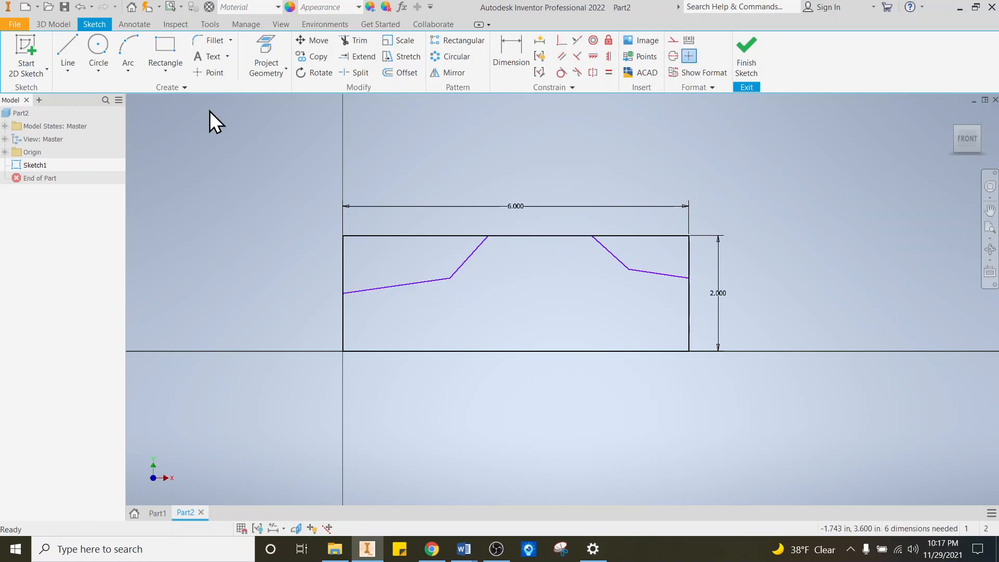
# Step: Place two axle-hole circles near the bottom corners, with a .125 diameter
pyautogui.click(98, 49)
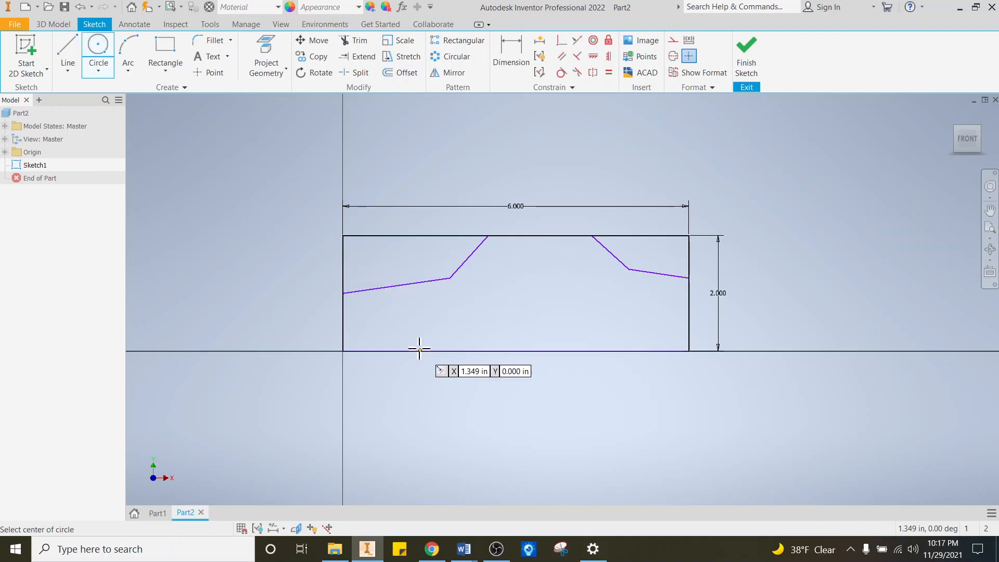
pyautogui.moveTo(411, 332)
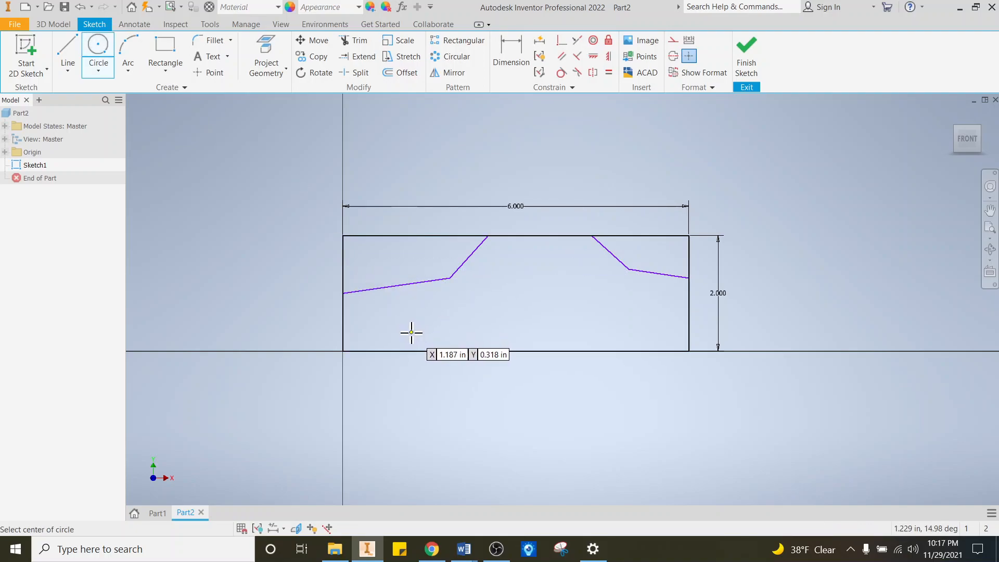
pyautogui.click(411, 332)
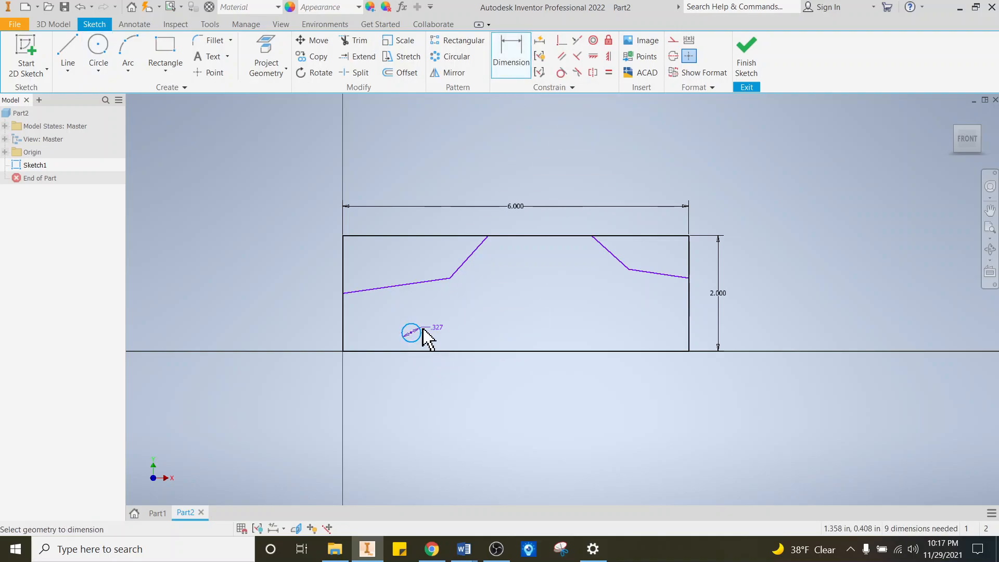
pyautogui.click(411, 332)
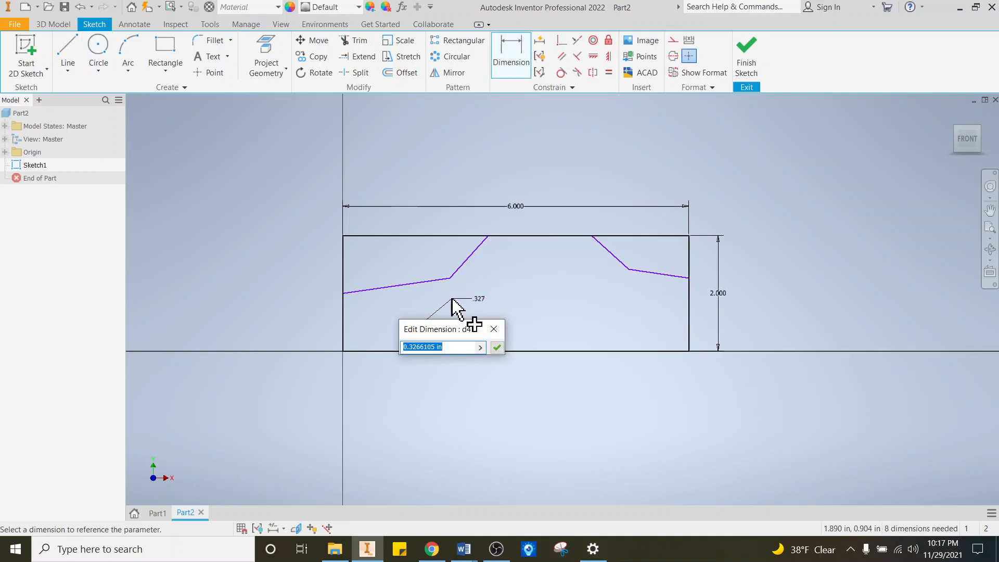
pyautogui.write('.2')
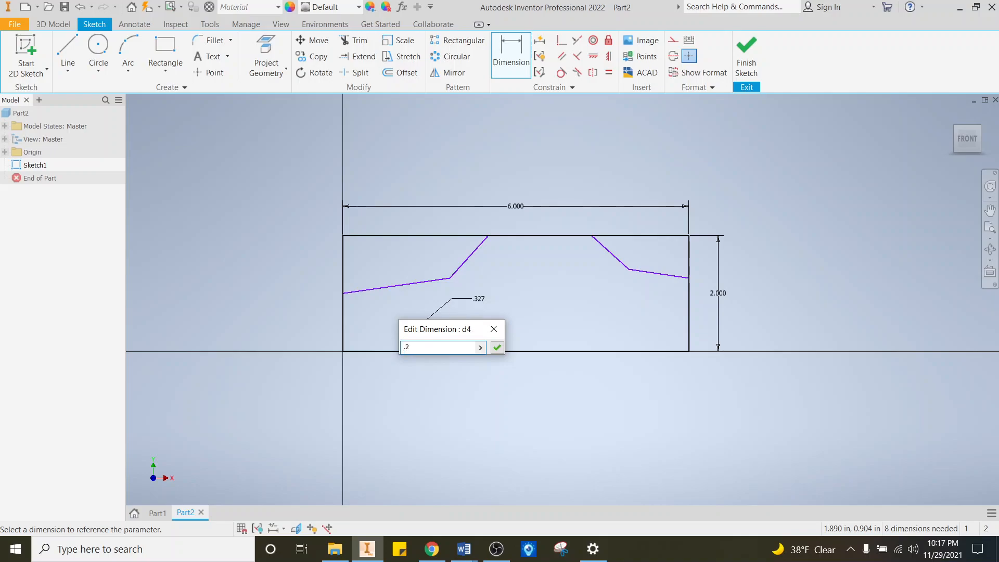
pyautogui.click(496, 347)
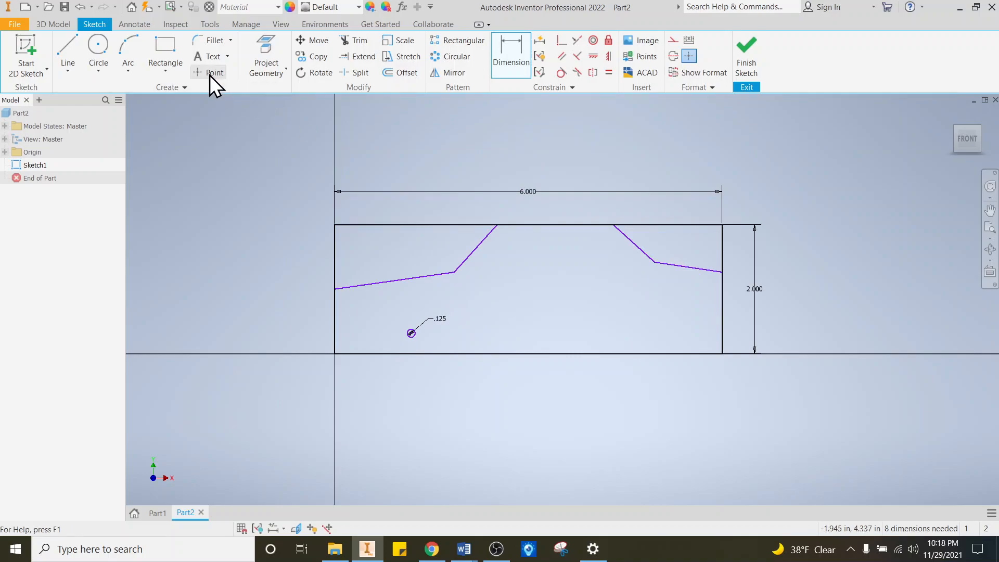
pyautogui.click(98, 51)
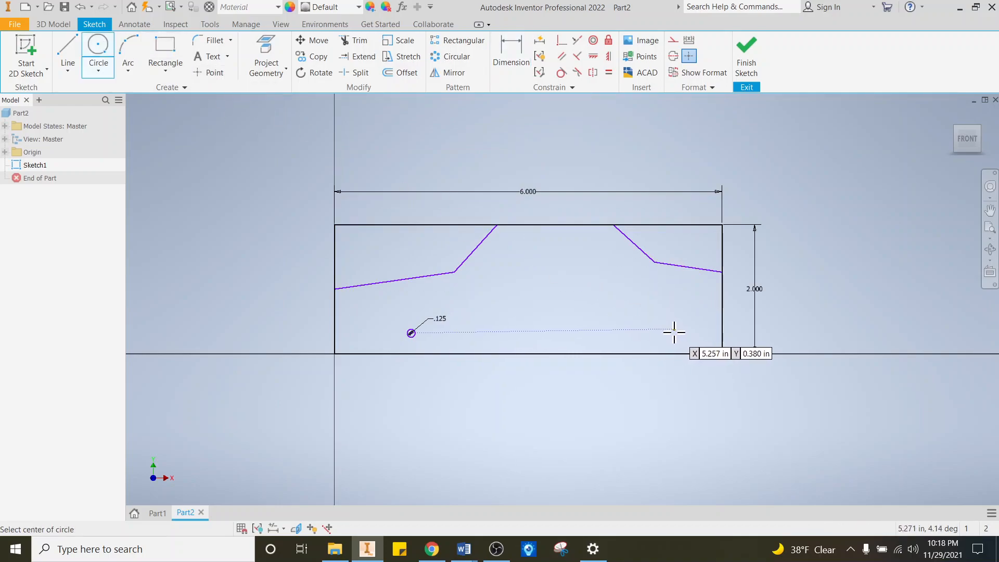
pyautogui.click(674, 332)
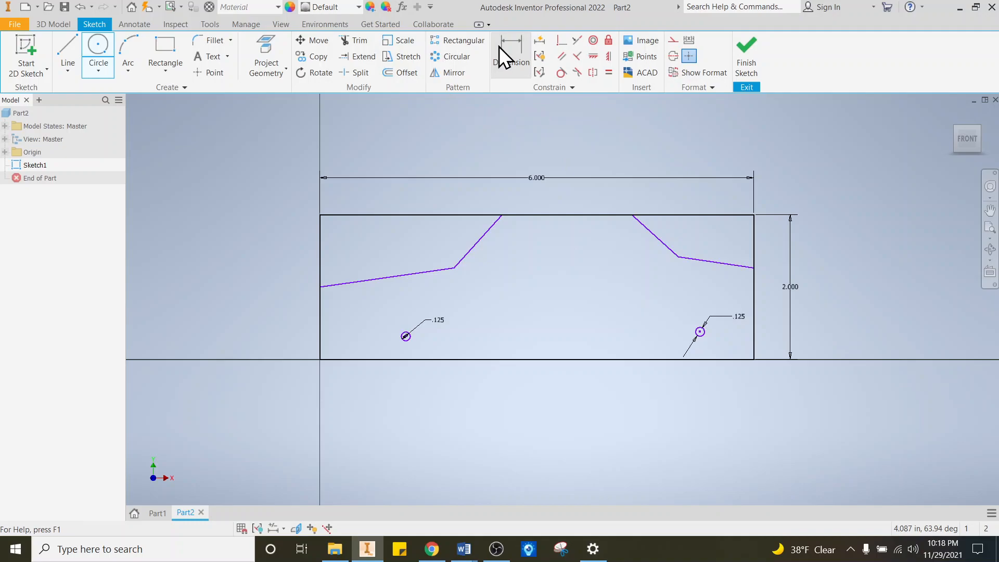
# Step: Dimension both axle holes .250 above the bottom edge
pyautogui.click(510, 54)
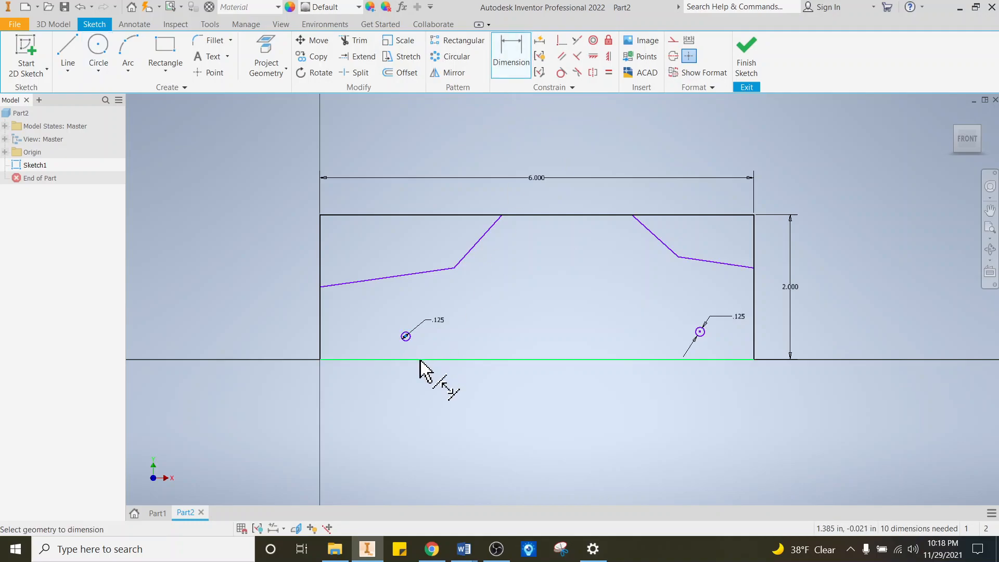
pyautogui.click(290, 350)
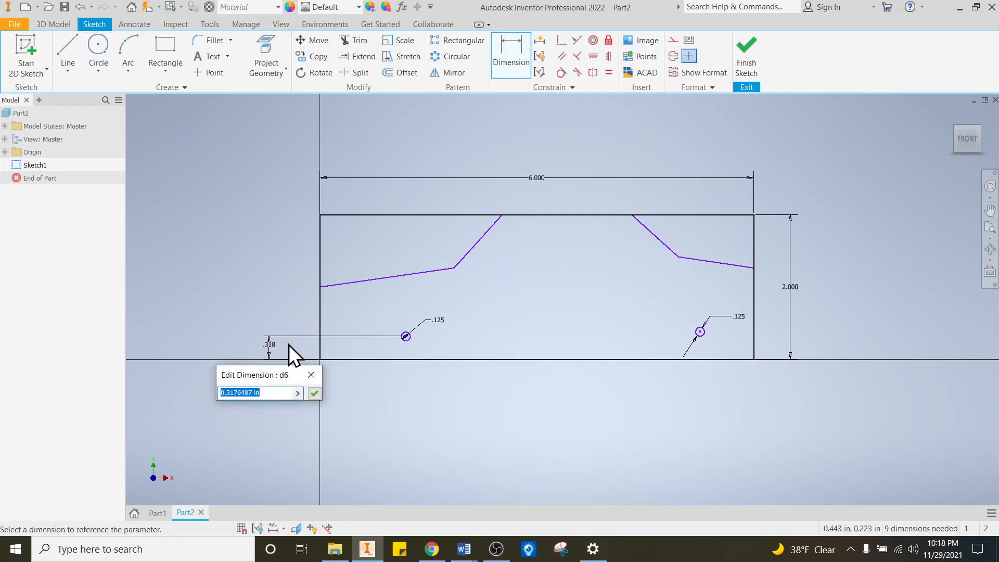
pyautogui.click(314, 393)
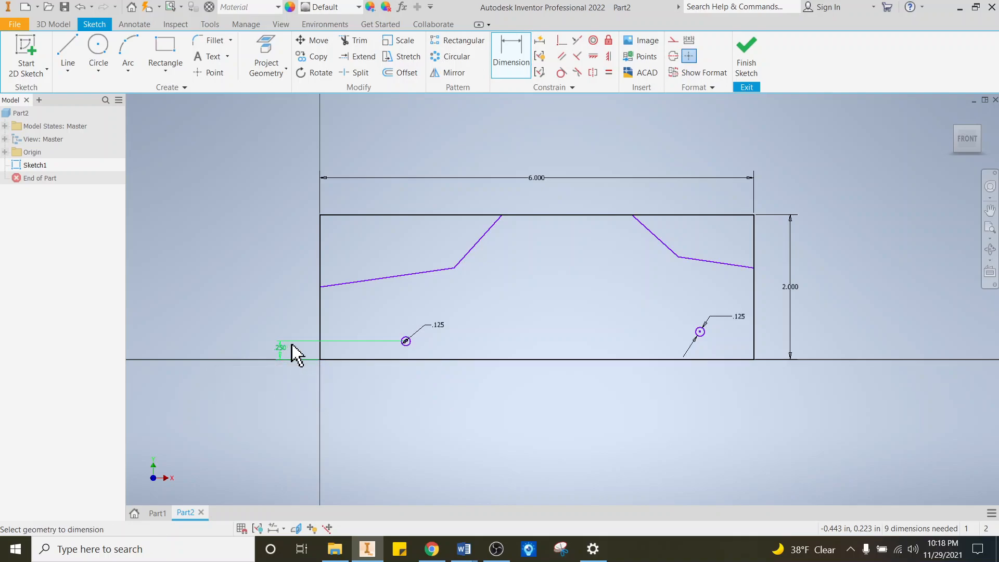
pyautogui.moveTo(707, 370)
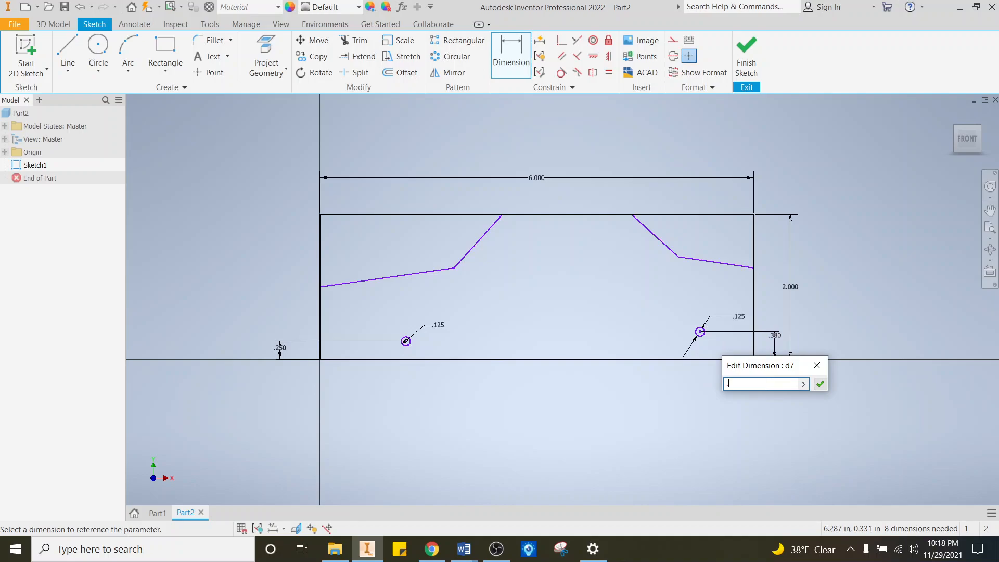
pyautogui.click(820, 384)
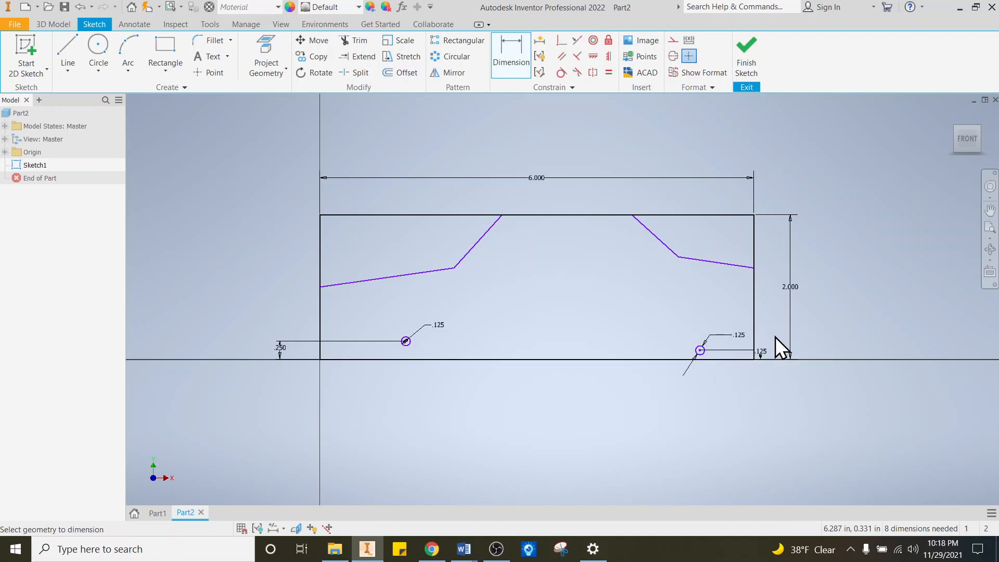
pyautogui.click(760, 352)
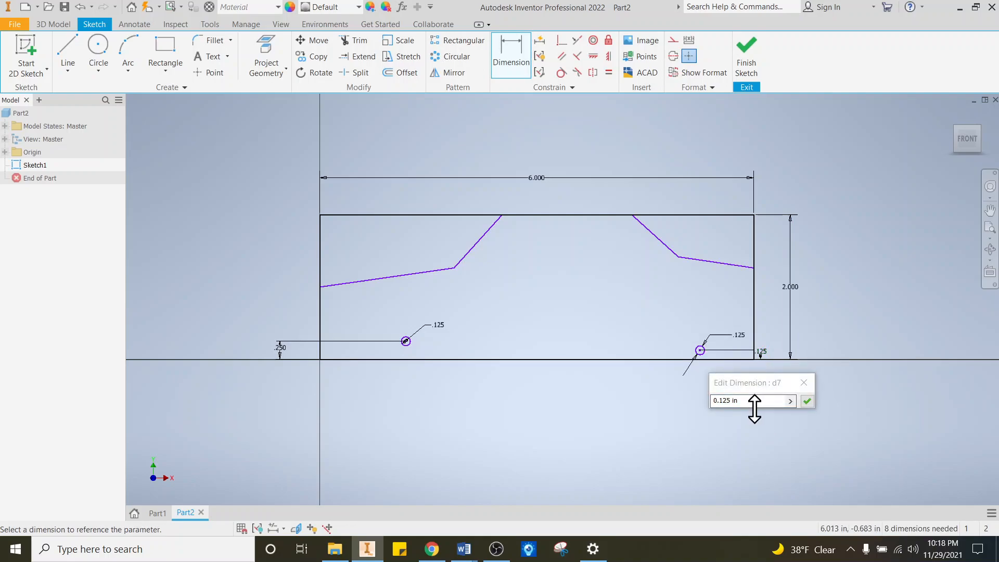
# Step: Dimension the left hole 1.250 from the left end and the right hole 1.000 from the right
pyautogui.click(806, 401)
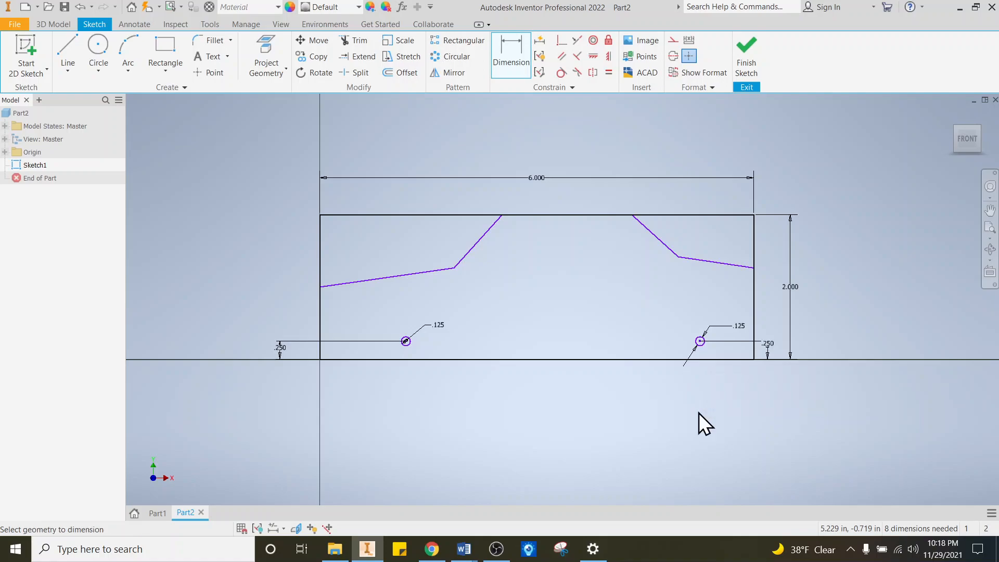
pyautogui.moveTo(420, 335)
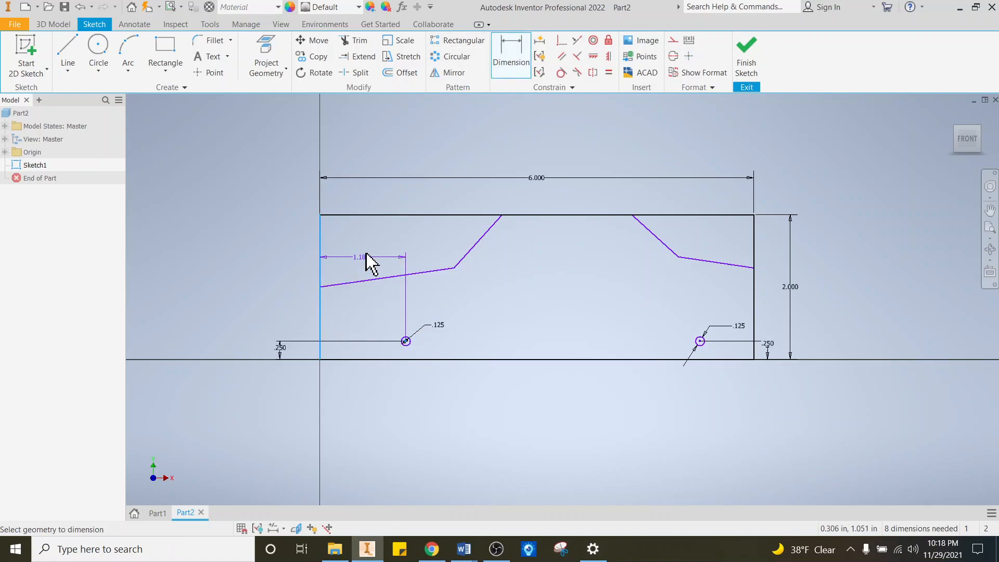
pyautogui.click(364, 257)
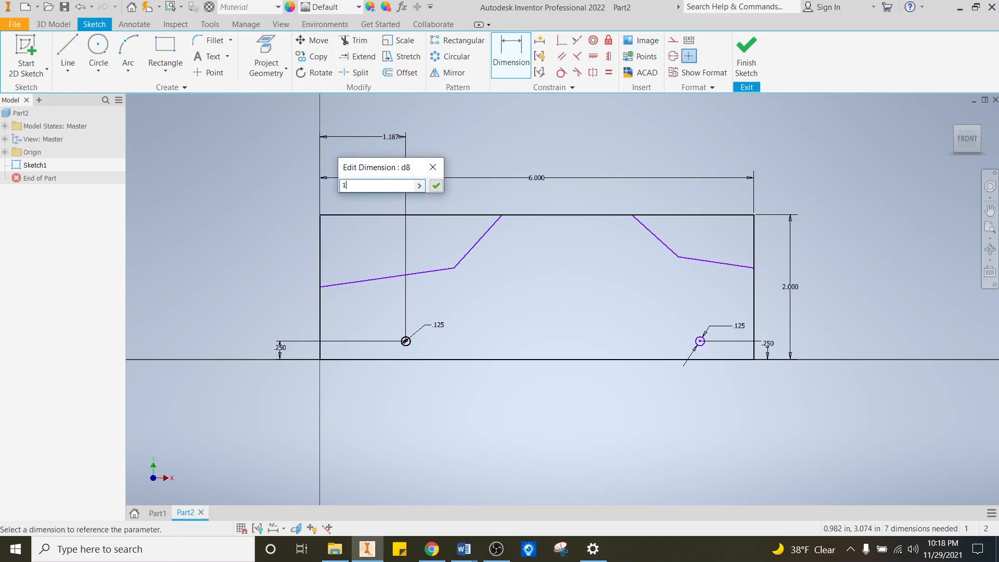
pyautogui.click(435, 186)
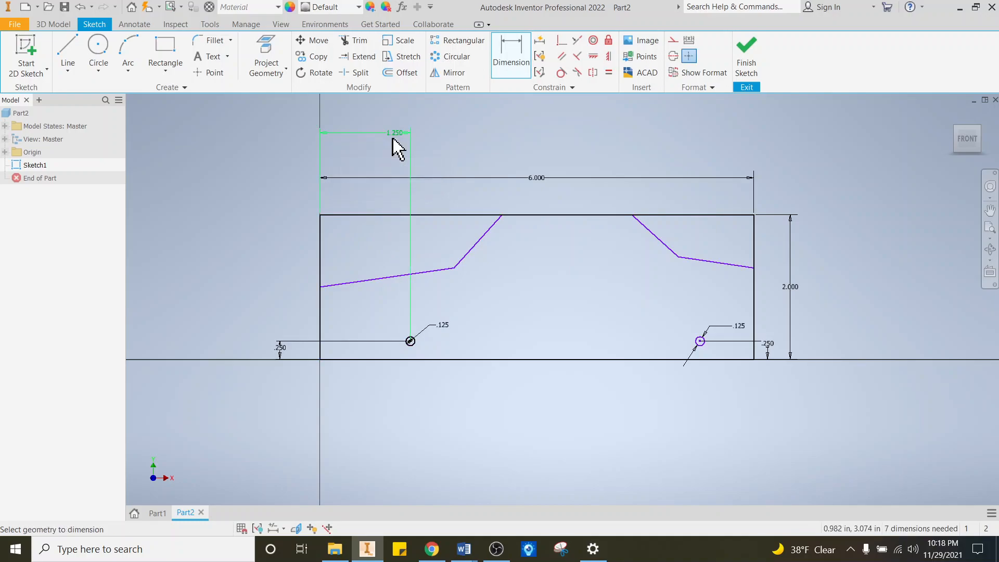
pyautogui.moveTo(730, 372)
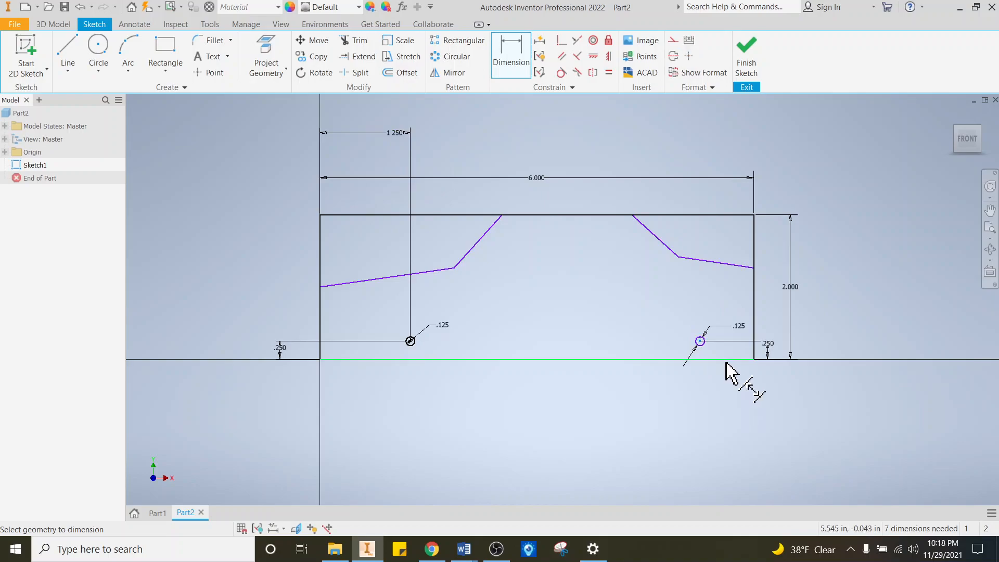
pyautogui.click(749, 142)
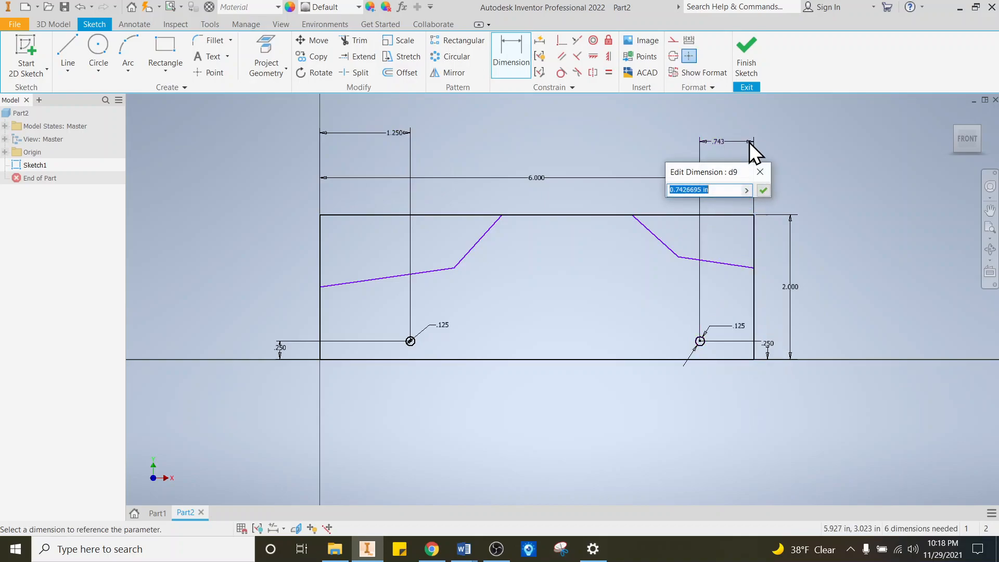
pyautogui.click(762, 190)
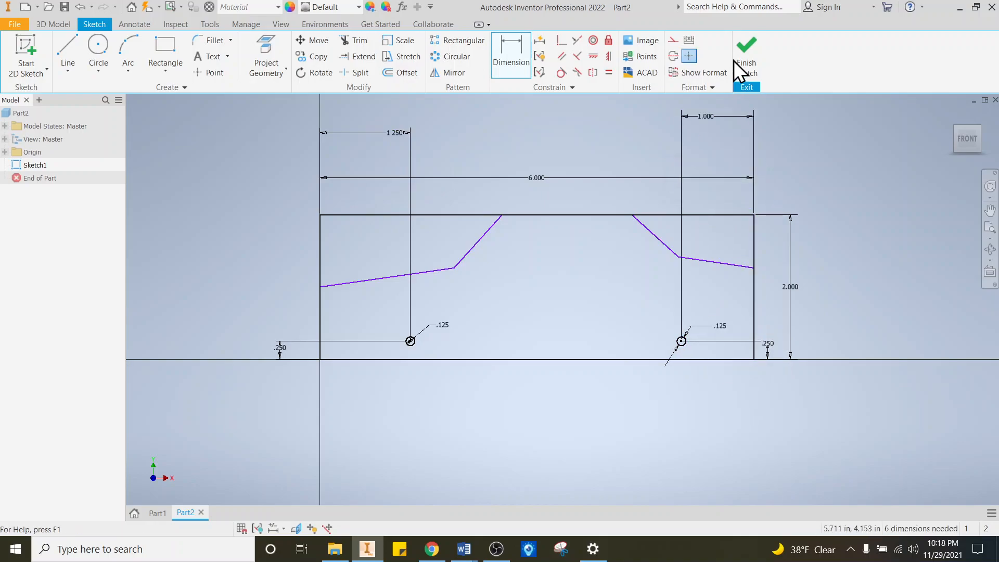
# Step: Finish the sketch and extrude the body profile 2.5 in into Extrusion1
pyautogui.click(745, 48)
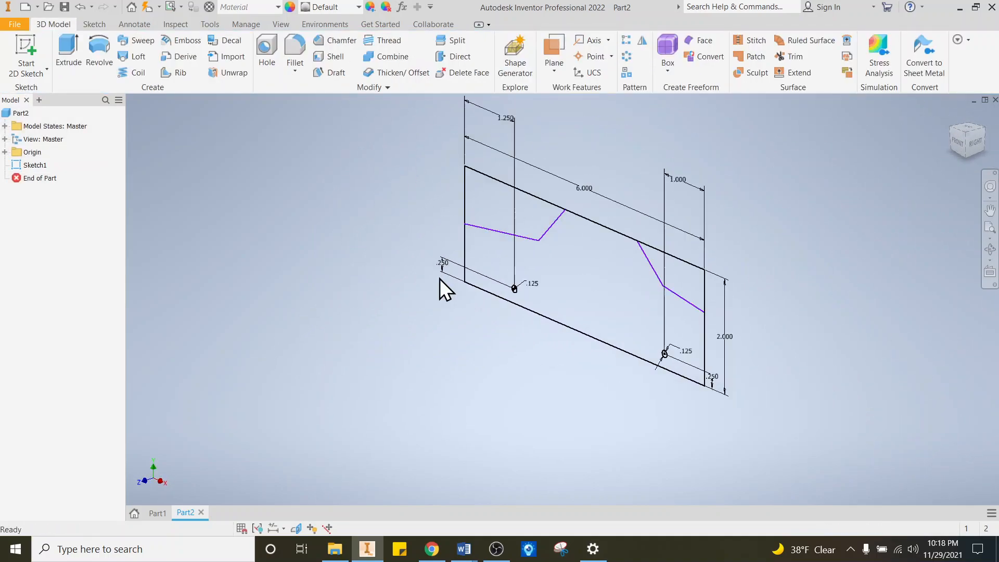
pyautogui.click(67, 51)
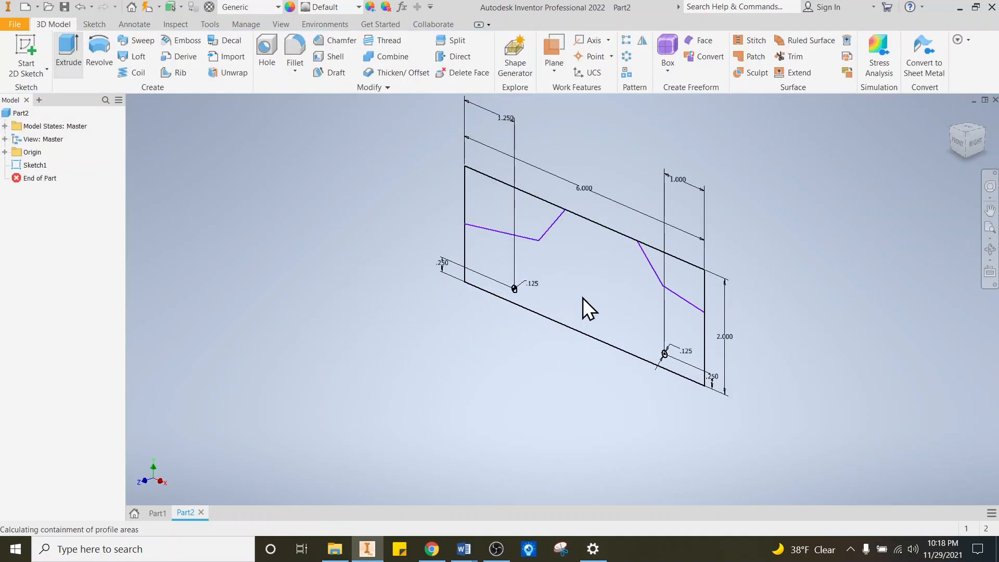
pyautogui.click(68, 51)
pyautogui.write('2.5')
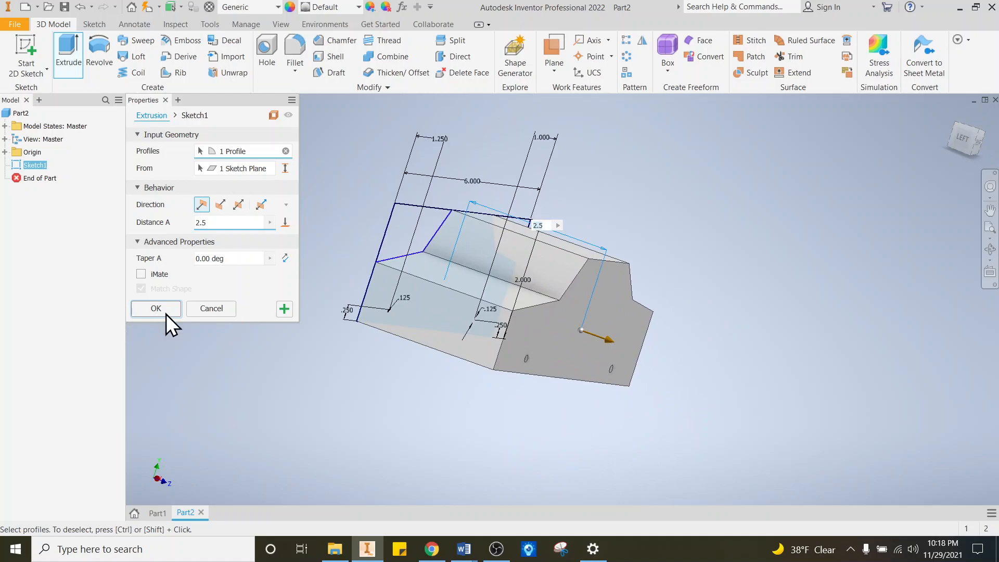
pyautogui.click(156, 309)
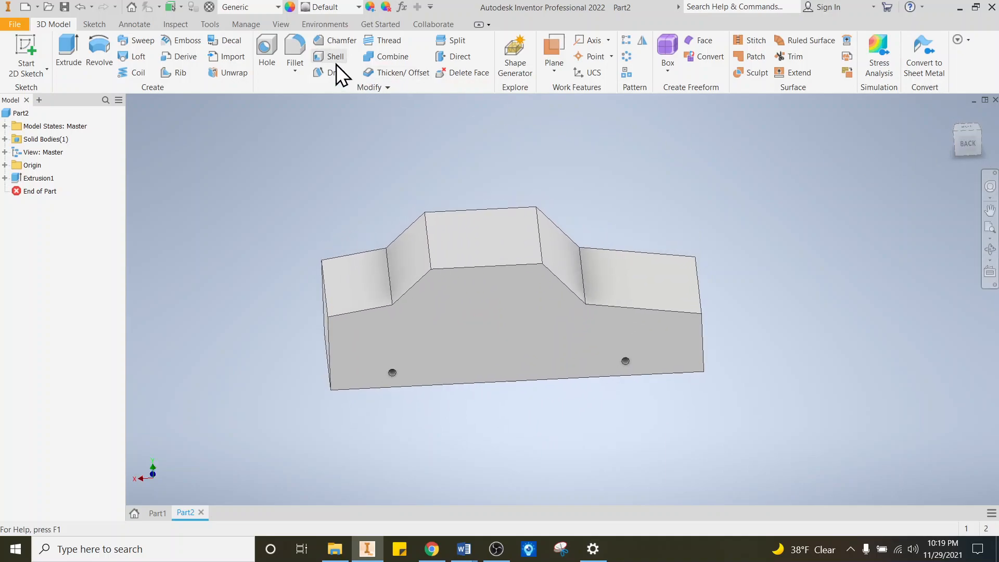
# Step: Create Fillet1 on the nose, windshield, roof and rear profile corners
pyautogui.click(294, 51)
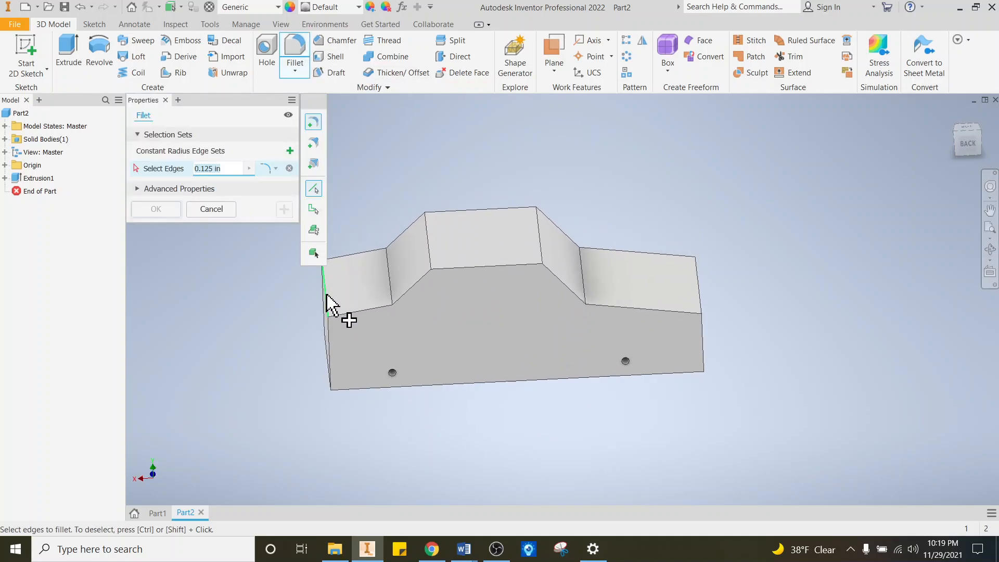
pyautogui.click(324, 287)
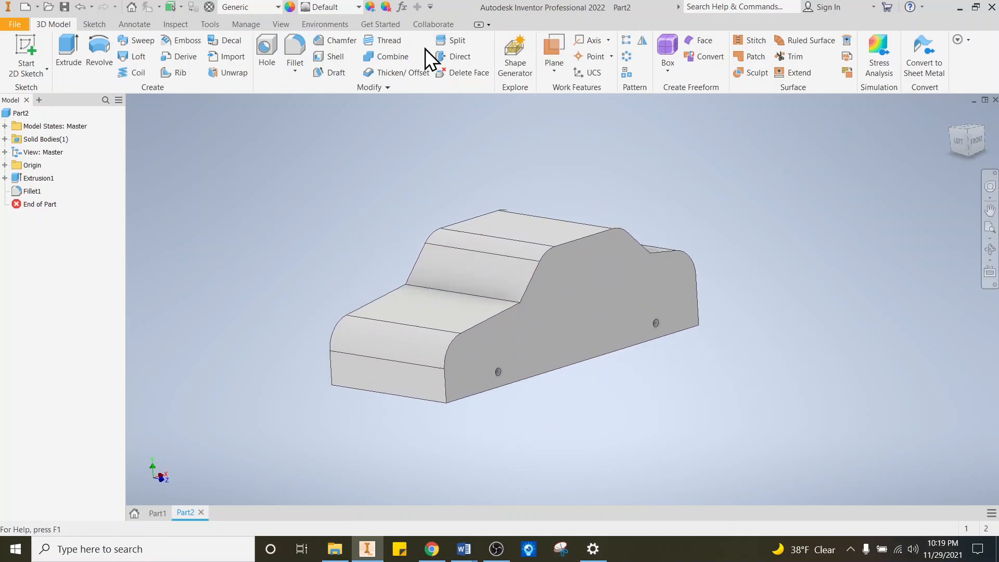
# Step: Create Fillet2 with a .5 radius on the 22 outline edges of both side faces
pyautogui.click(295, 51)
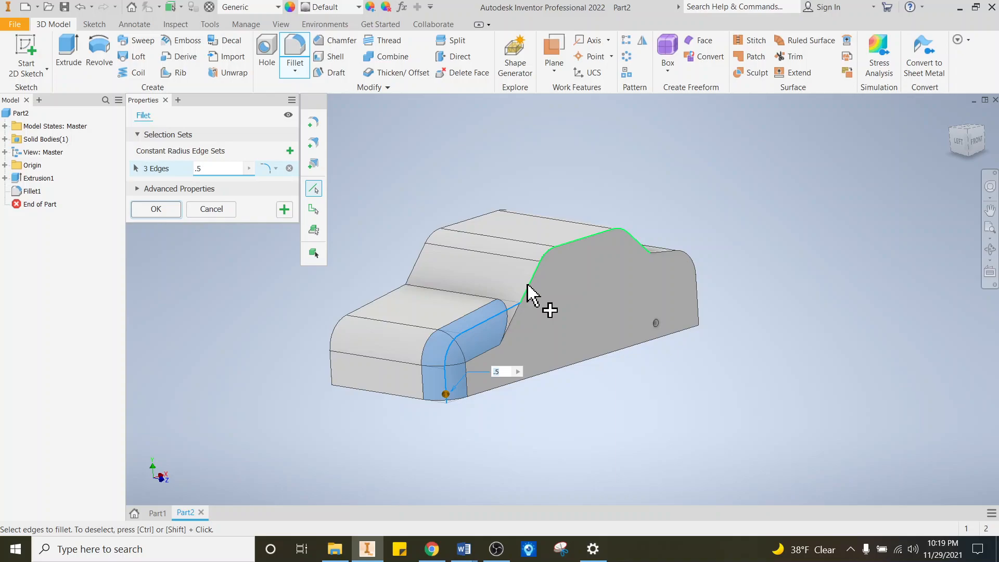
pyautogui.click(676, 255)
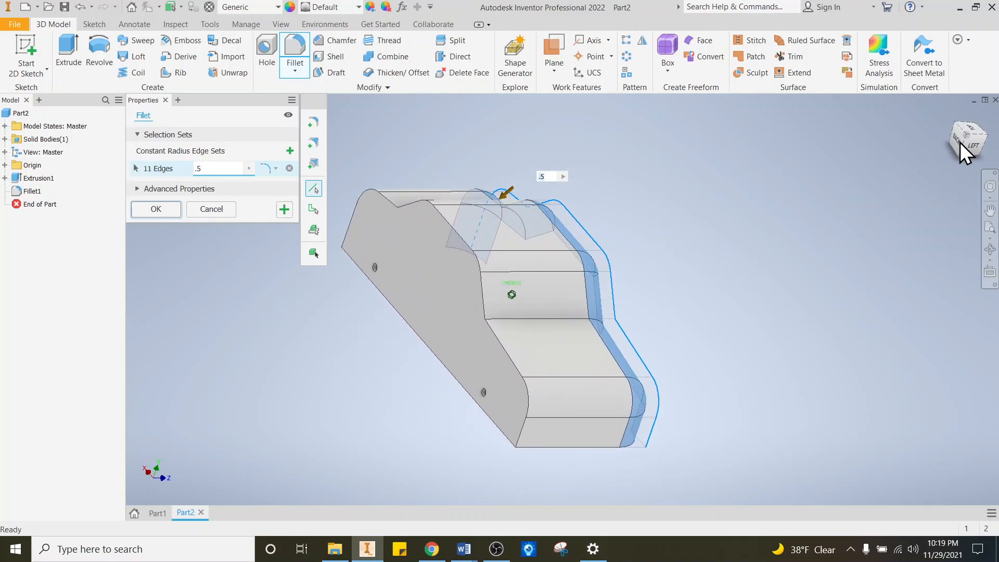
pyautogui.click(480, 300)
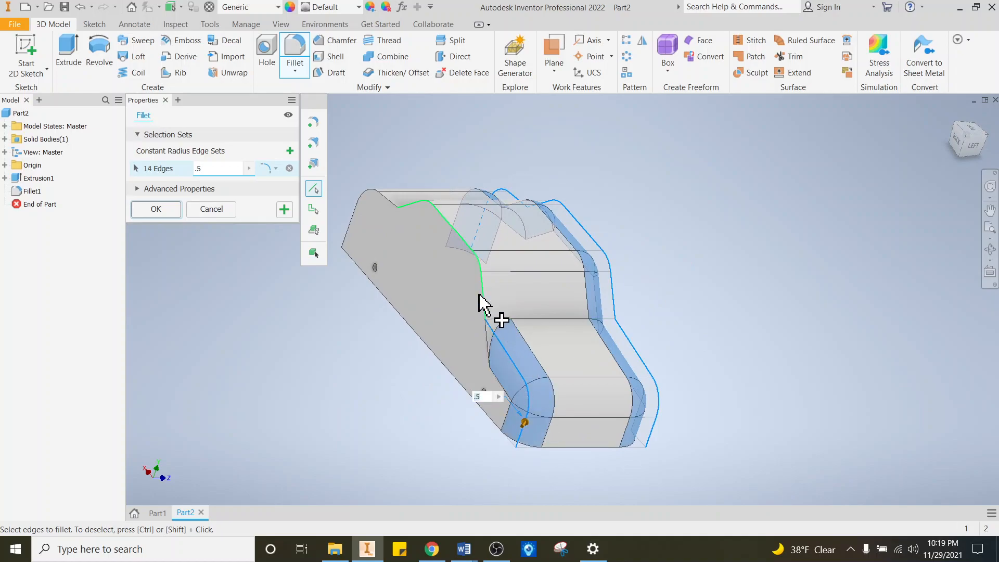
pyautogui.click(440, 226)
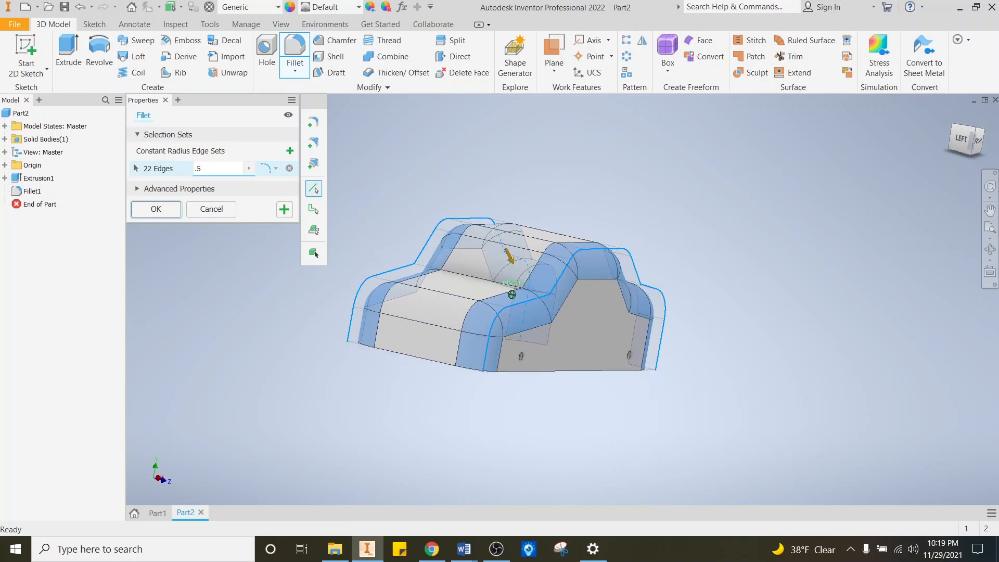
pyautogui.click(155, 209)
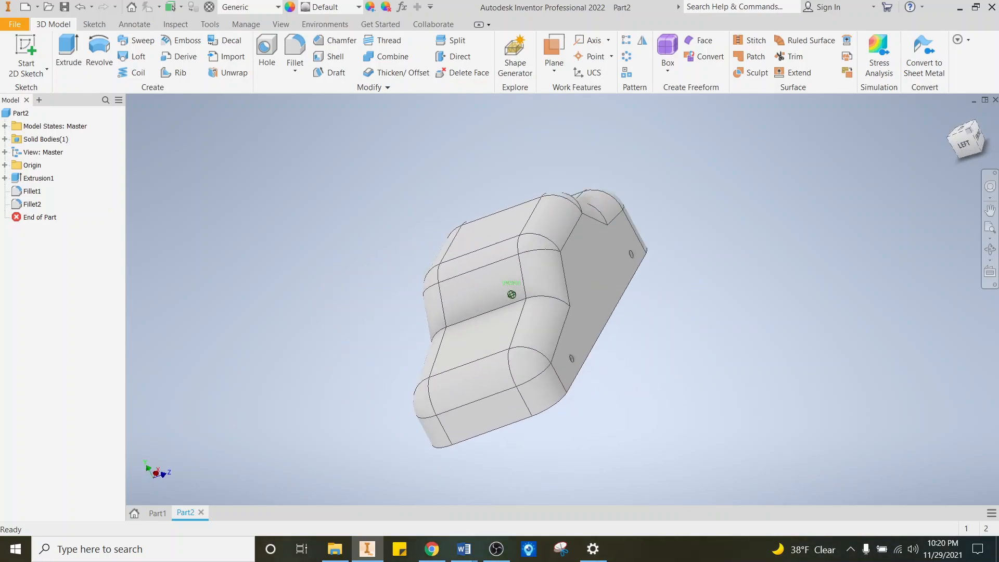
pyautogui.click(969, 139)
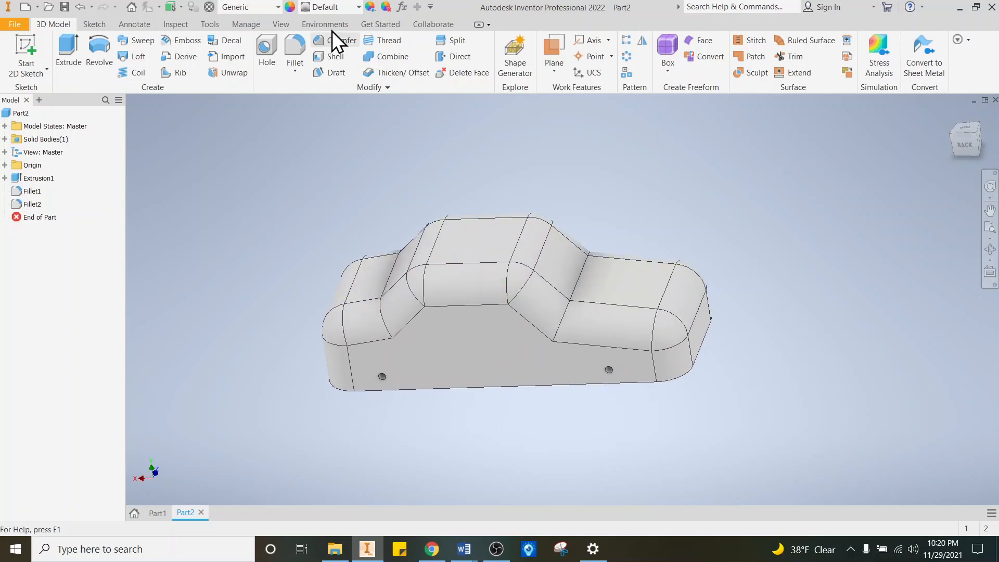
# Step: Apply the Light Red appearance from the Quick Access Toolbar appearance list
pyautogui.click(358, 7)
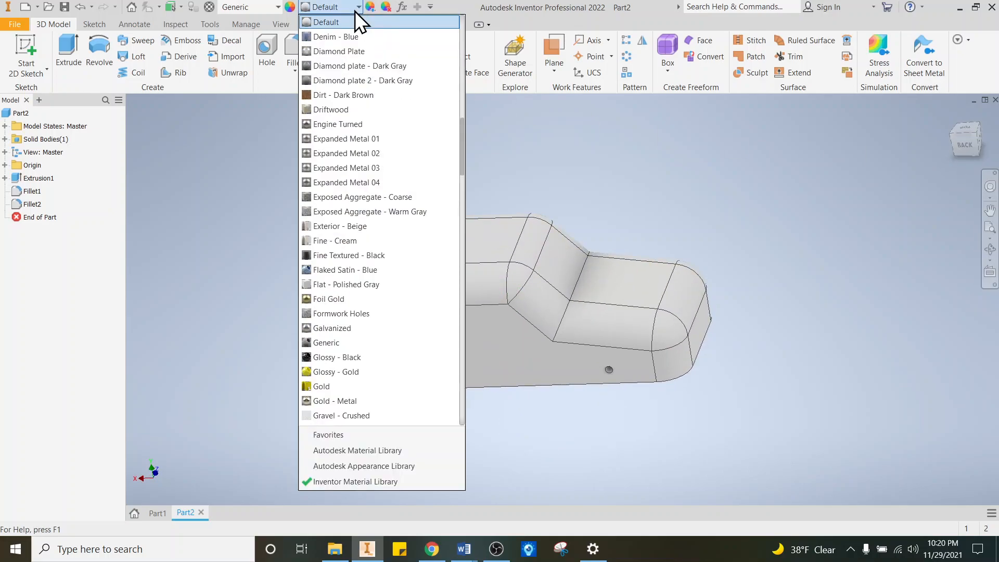
pyautogui.scroll(-3)
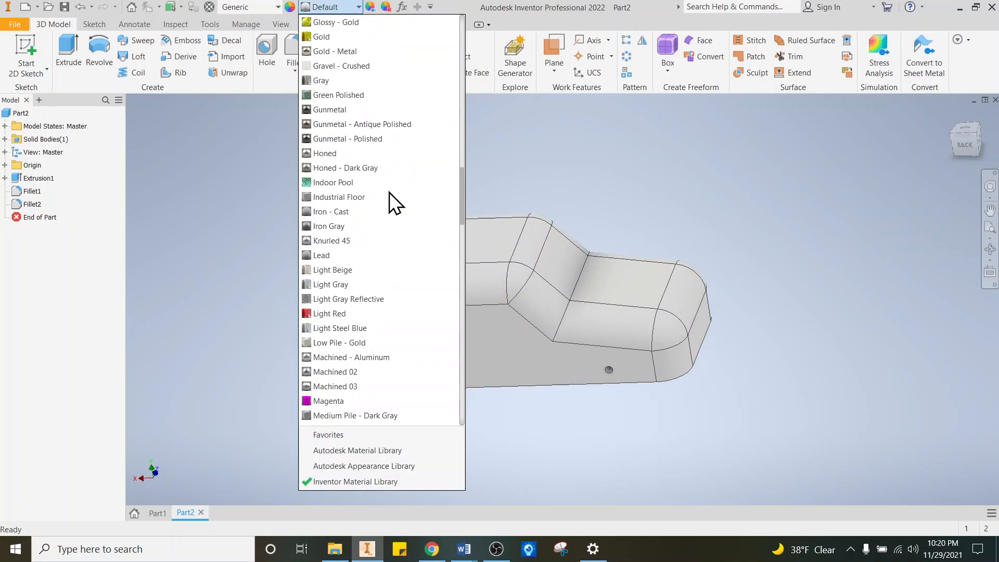
pyautogui.click(329, 313)
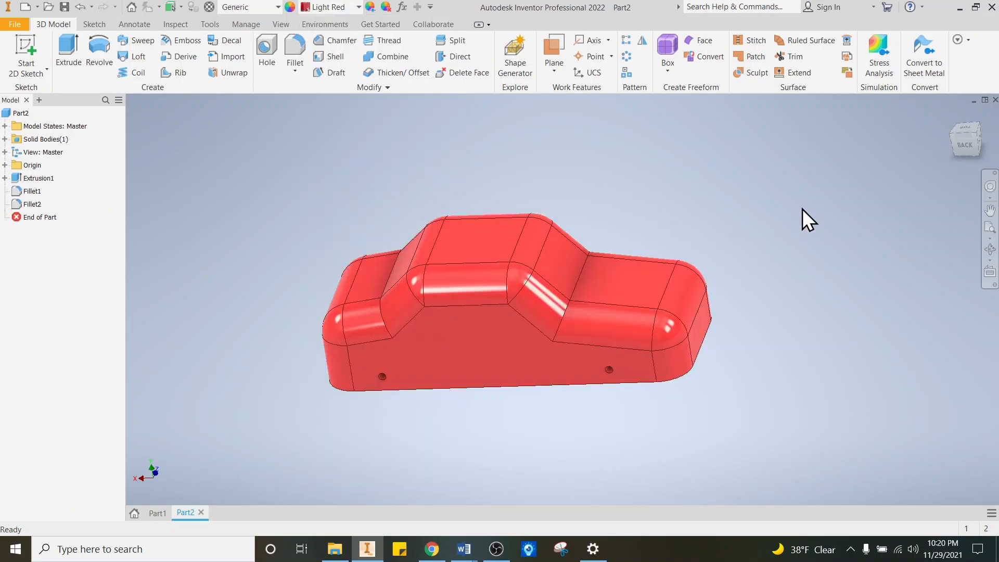